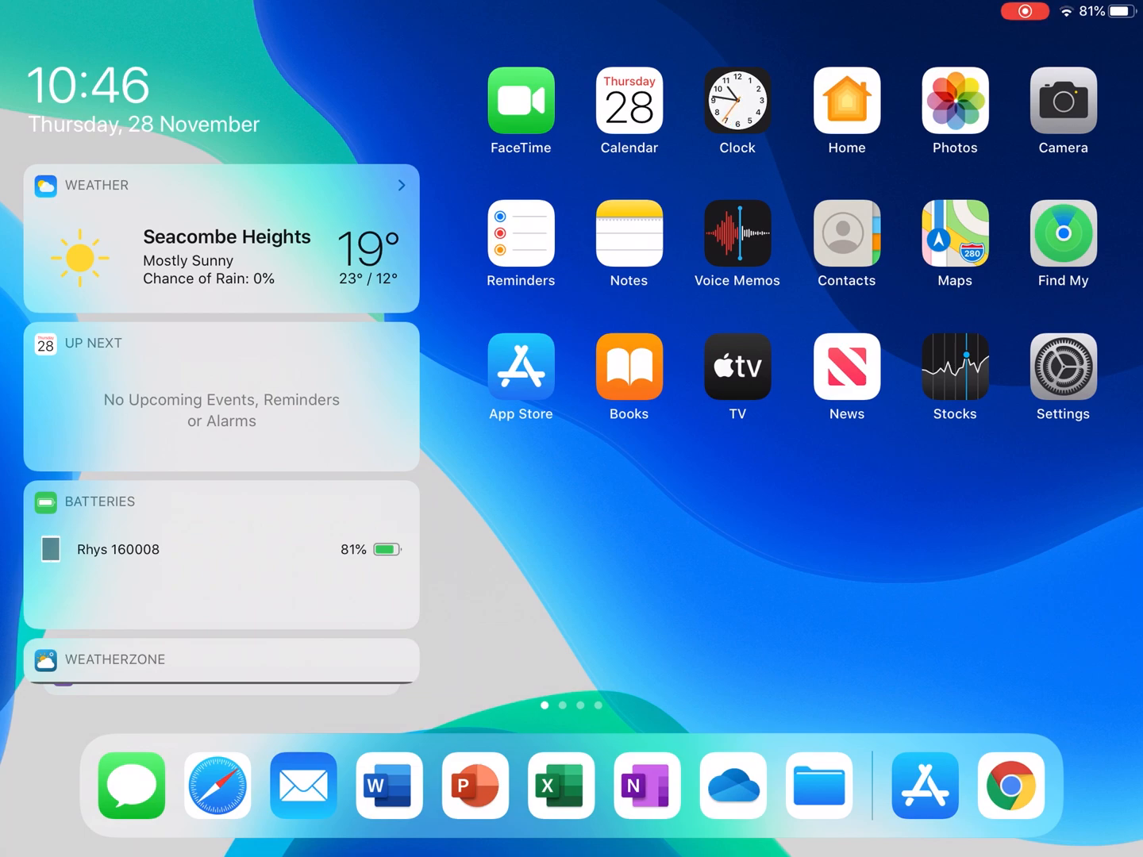
Launch Word from the dock, glance at its settings, then return to the Home Screen.
click(389, 786)
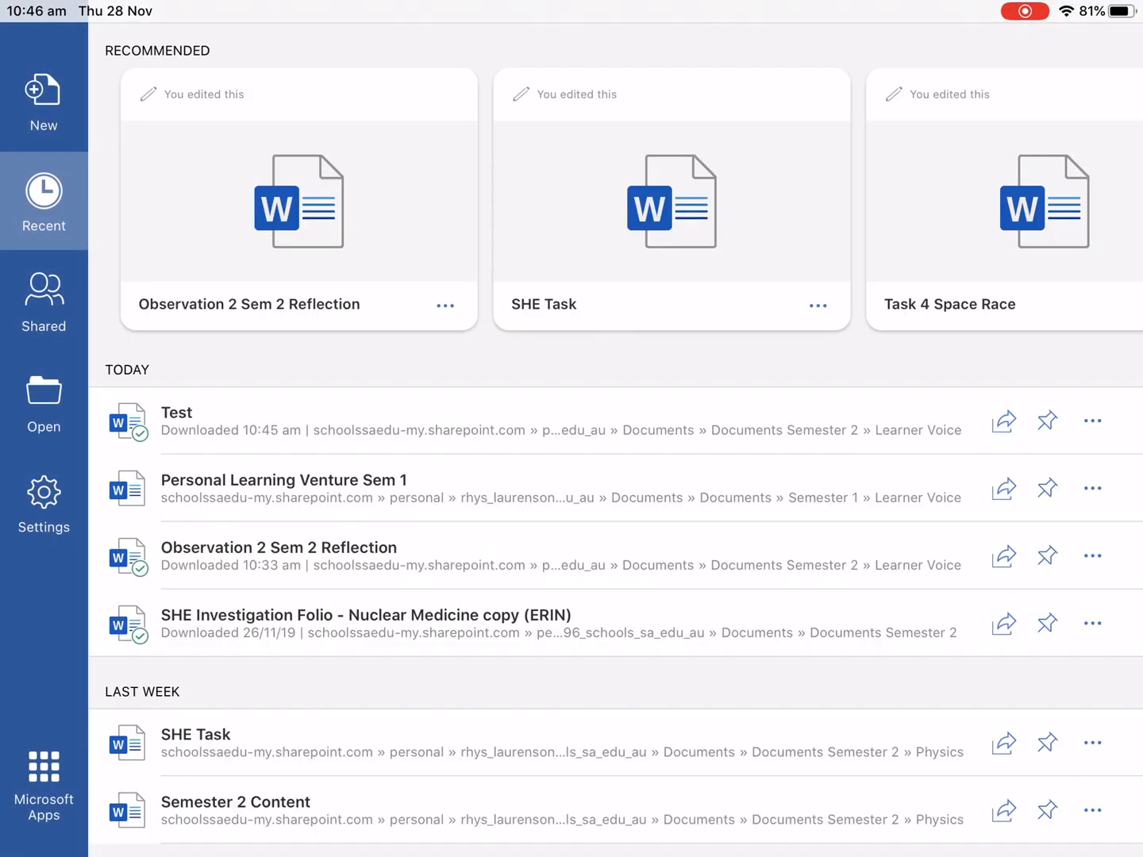
scroll(left, 3)
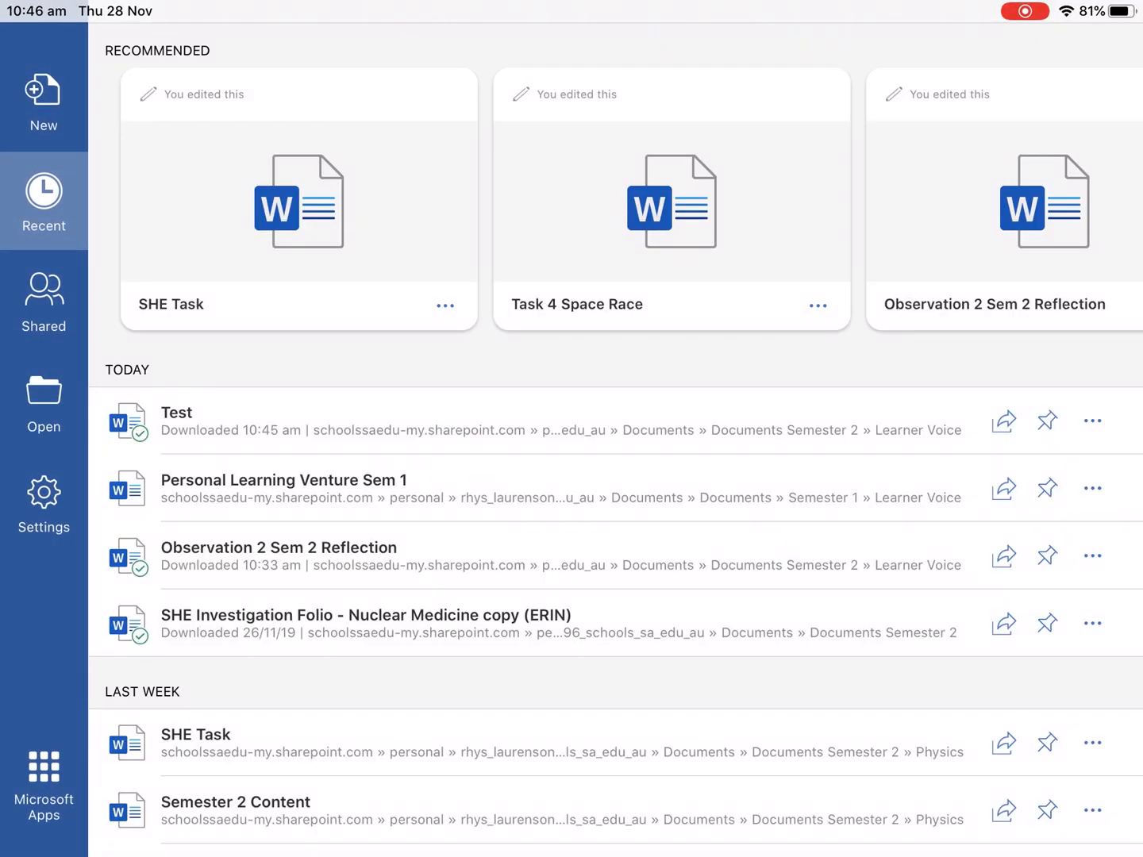
click(44, 501)
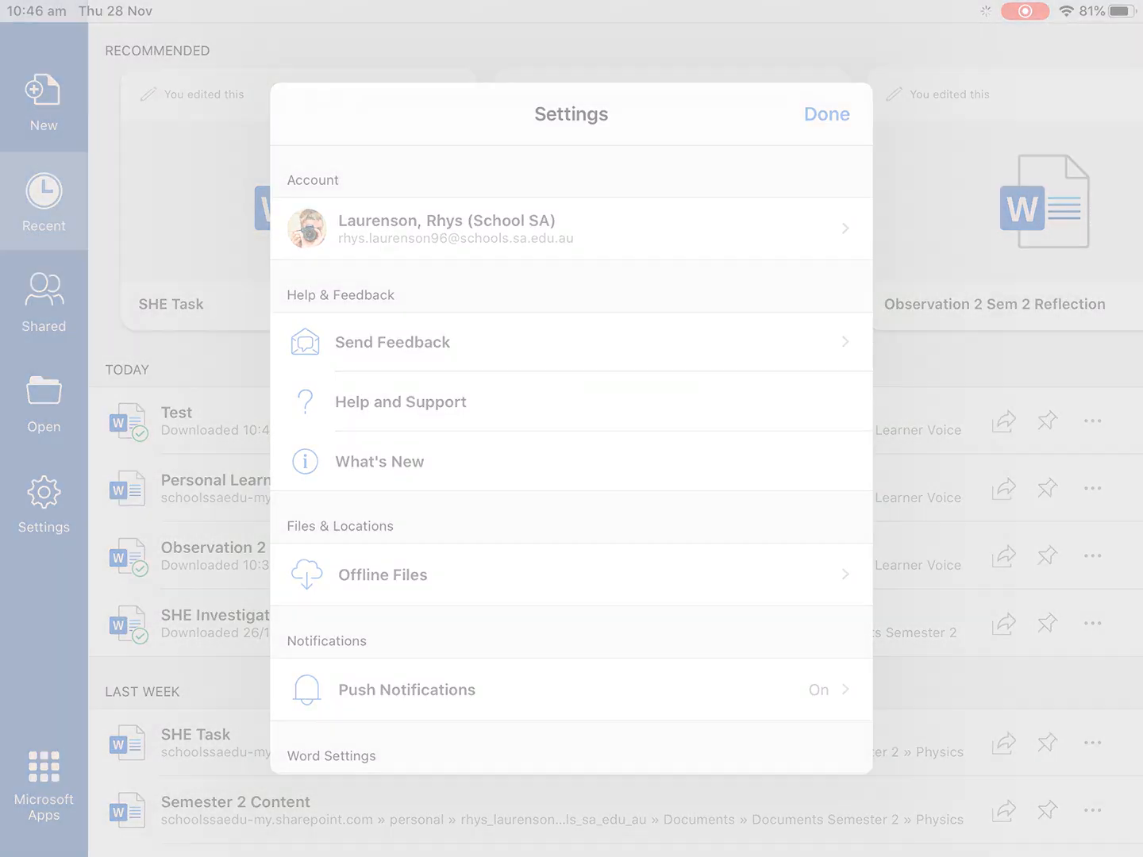
key(home)
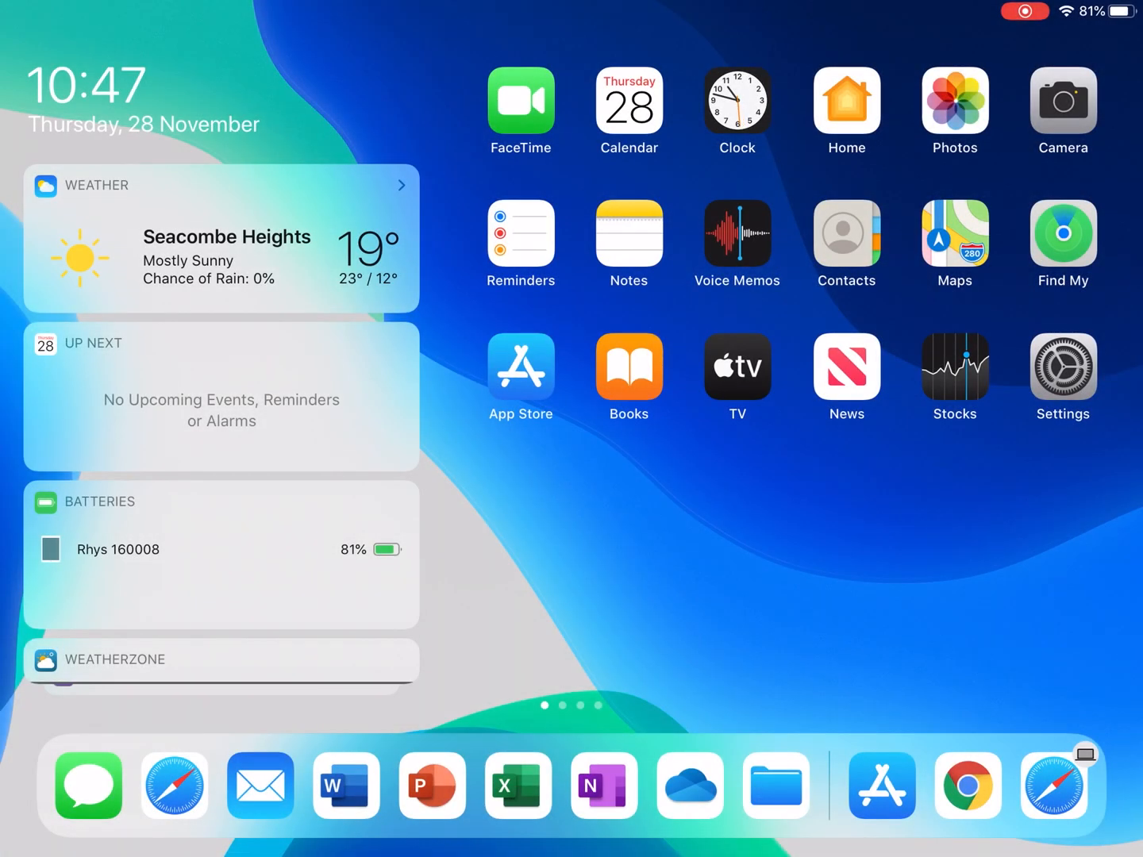
Launch OneDrive, scroll the Files list and look inside the 2018 folder, then leave it.
click(775, 786)
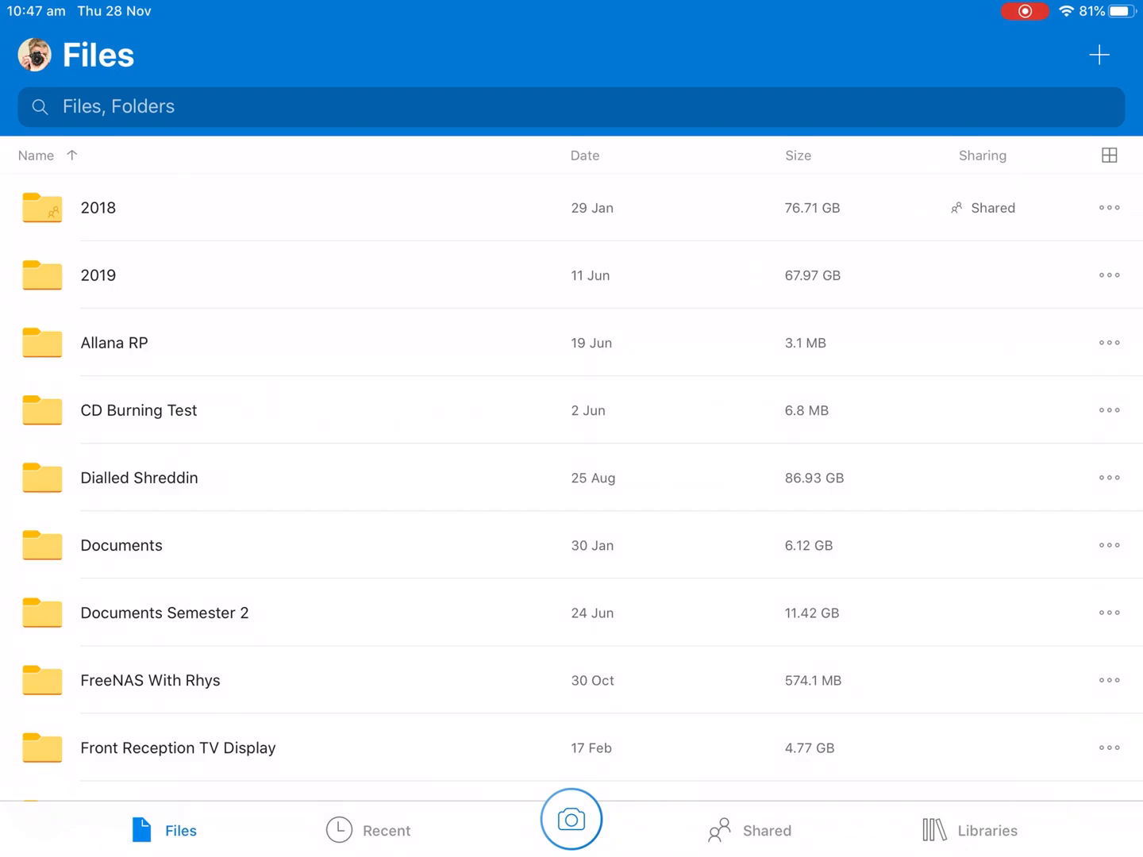
scroll(down, 3)
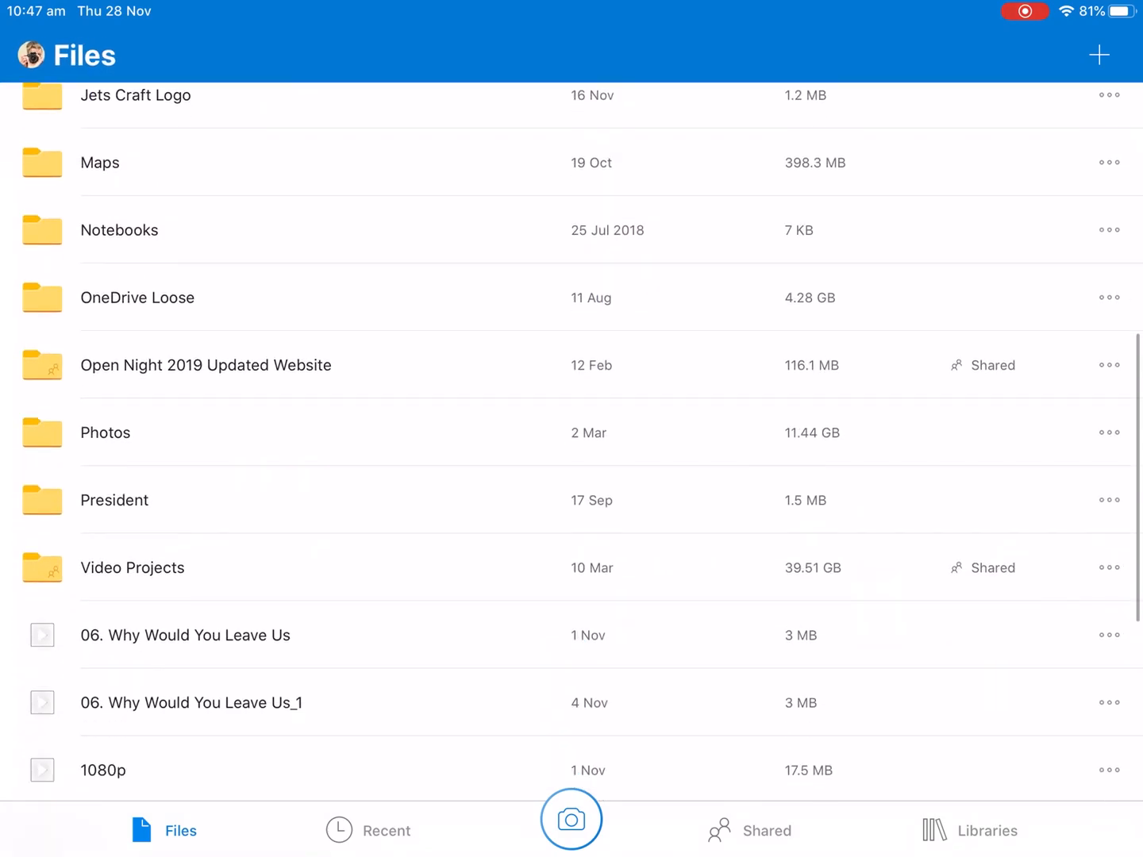
scroll(down, 3)
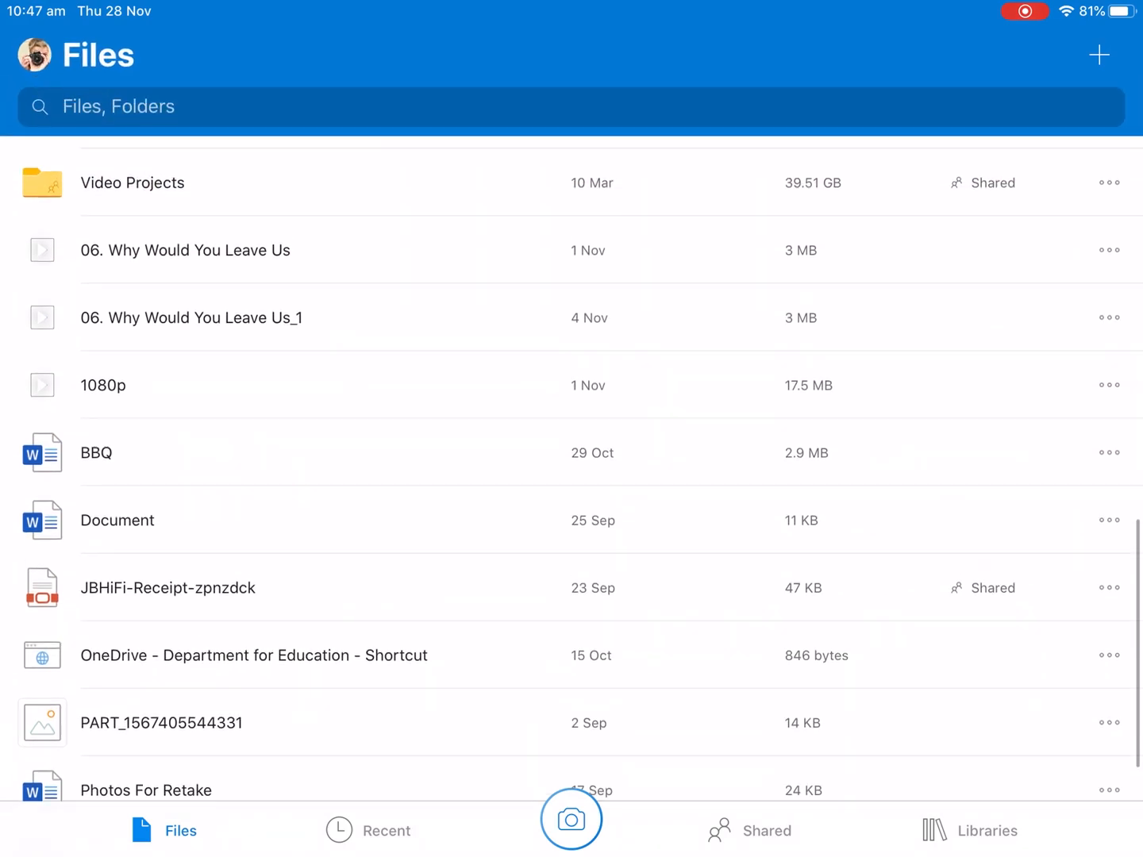
scroll(down, 3)
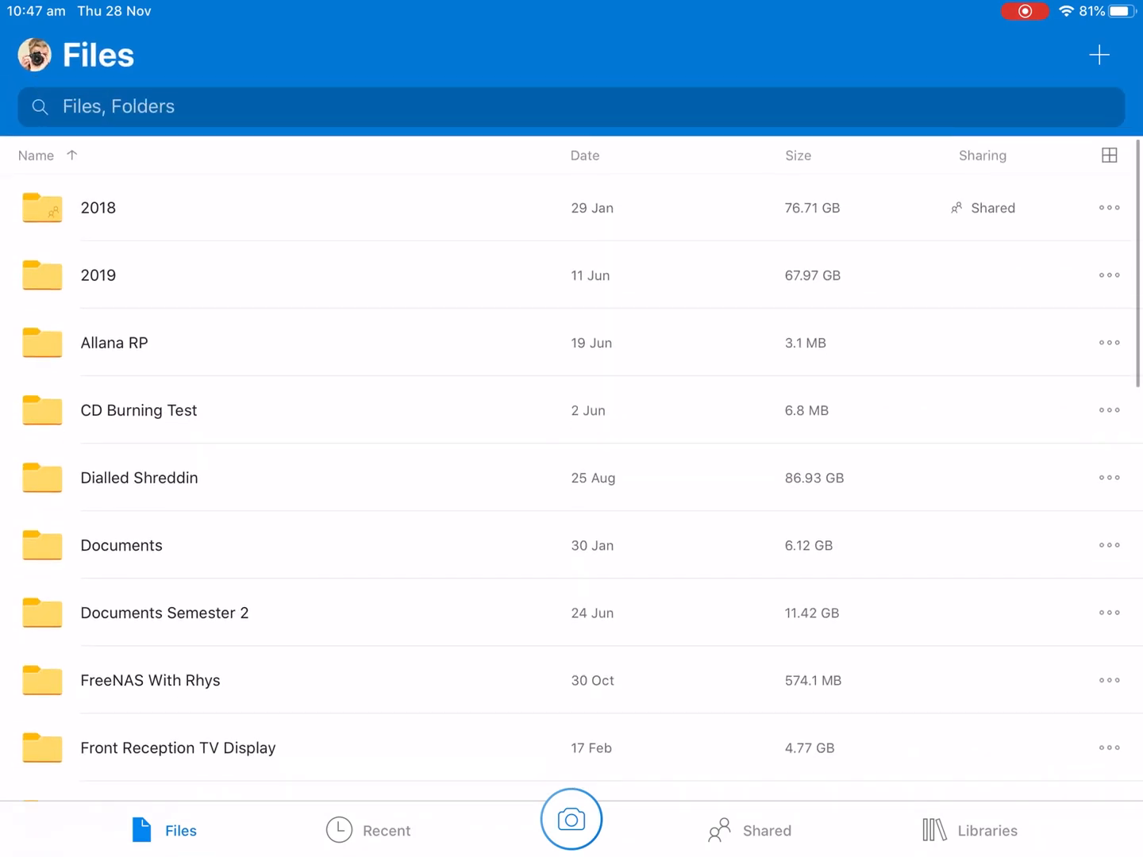
scroll(down, 3)
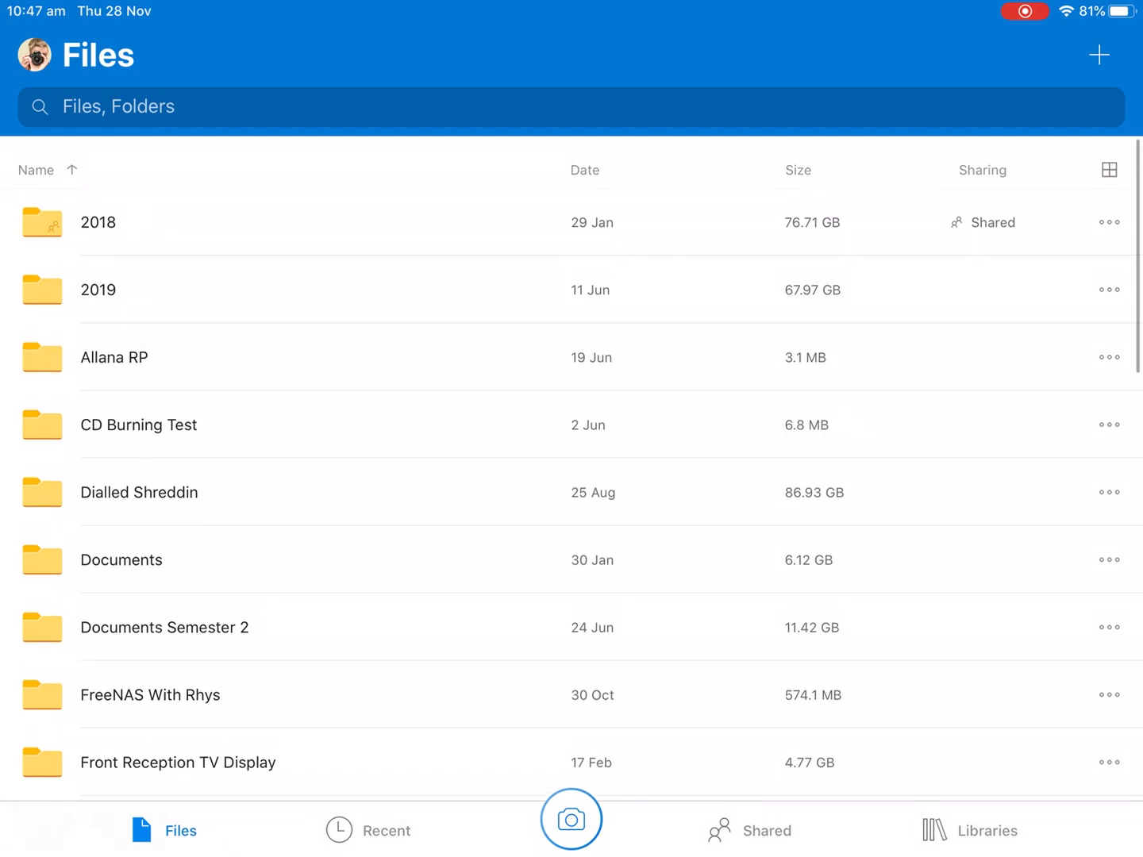
click(99, 222)
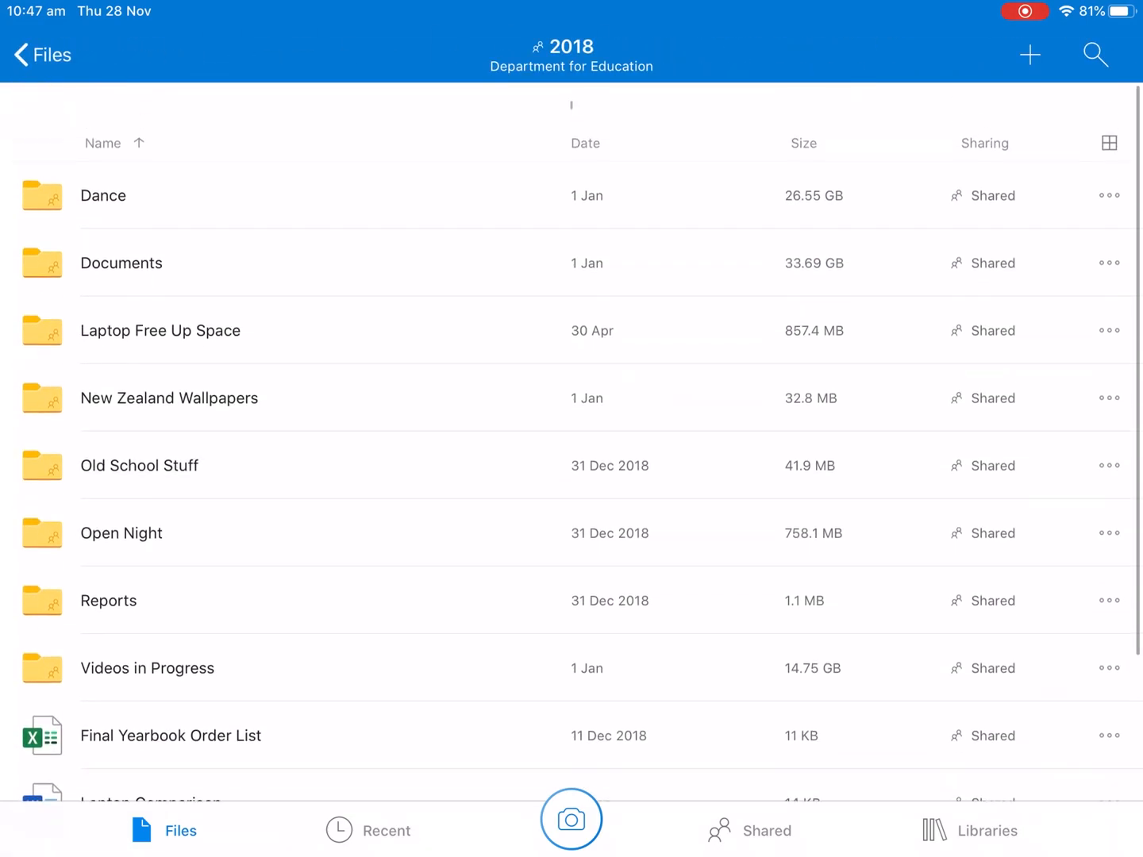
scroll(up, 3)
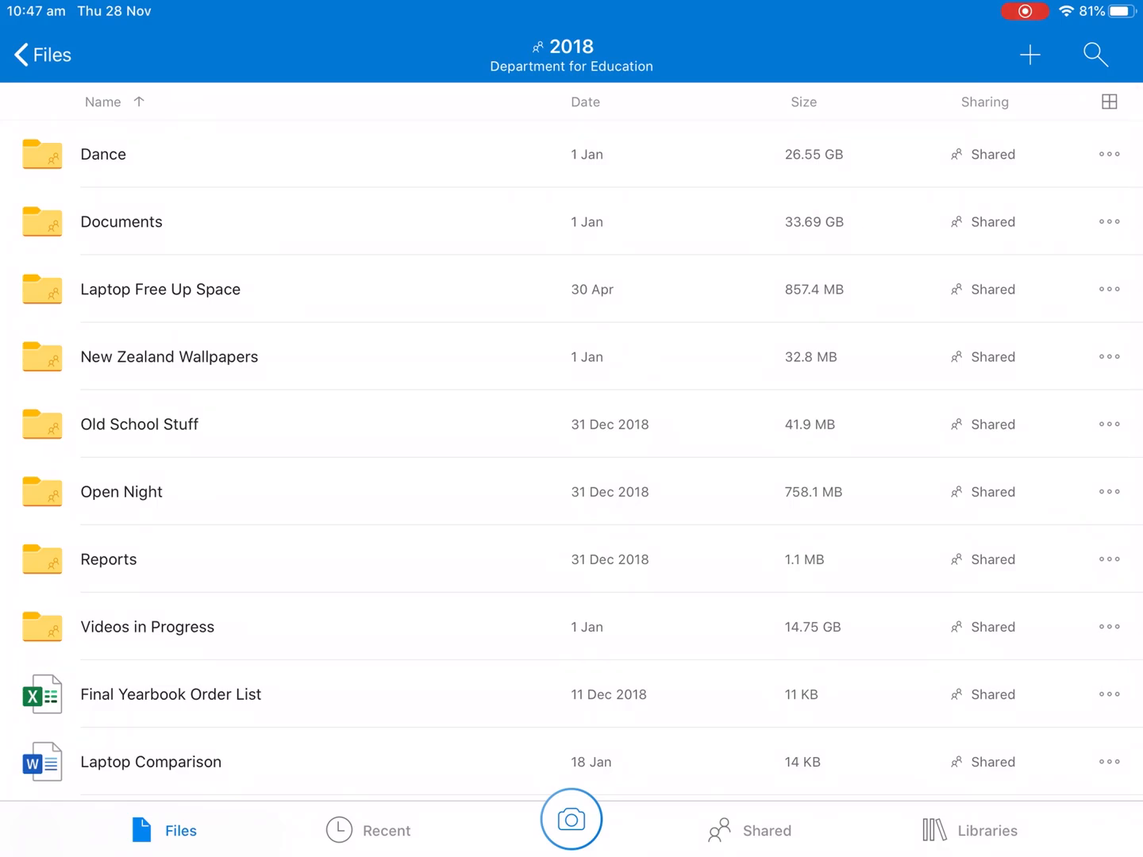
click(40, 54)
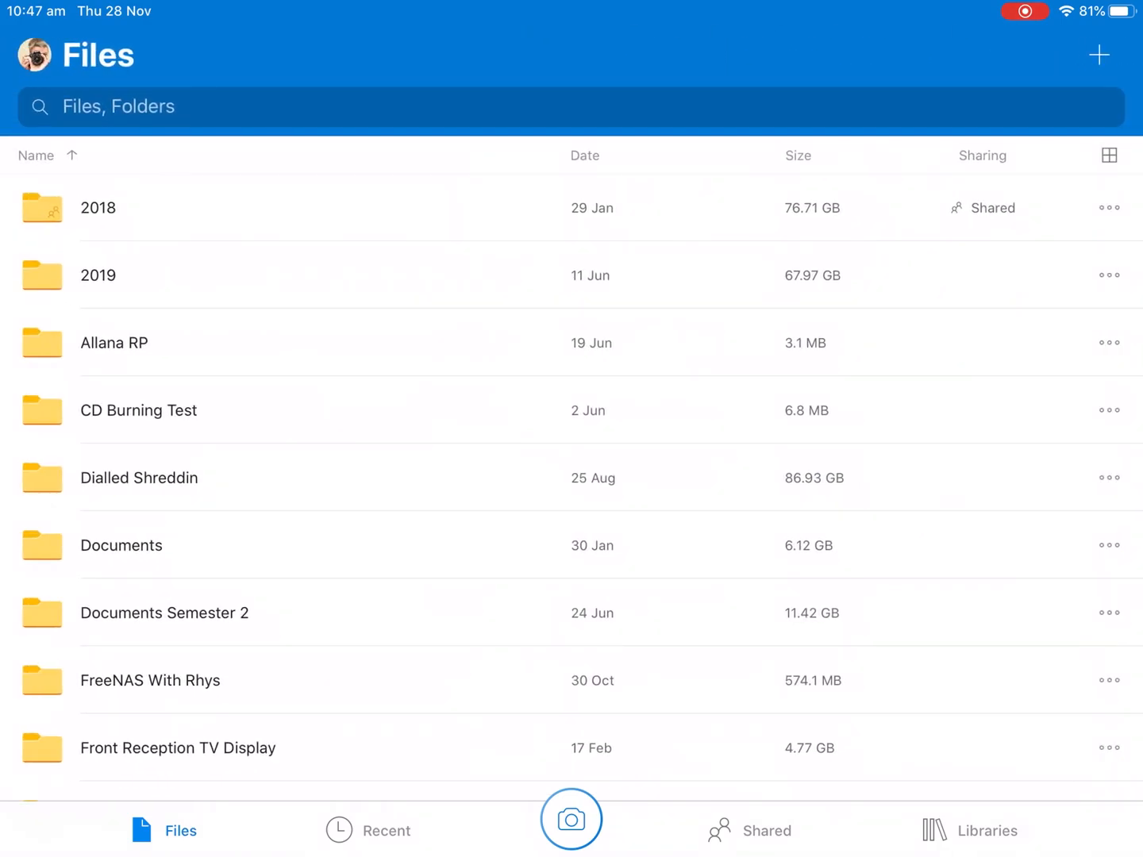
Open the Documents Semester 2 folder from the top-level files list.
scroll(down, 3)
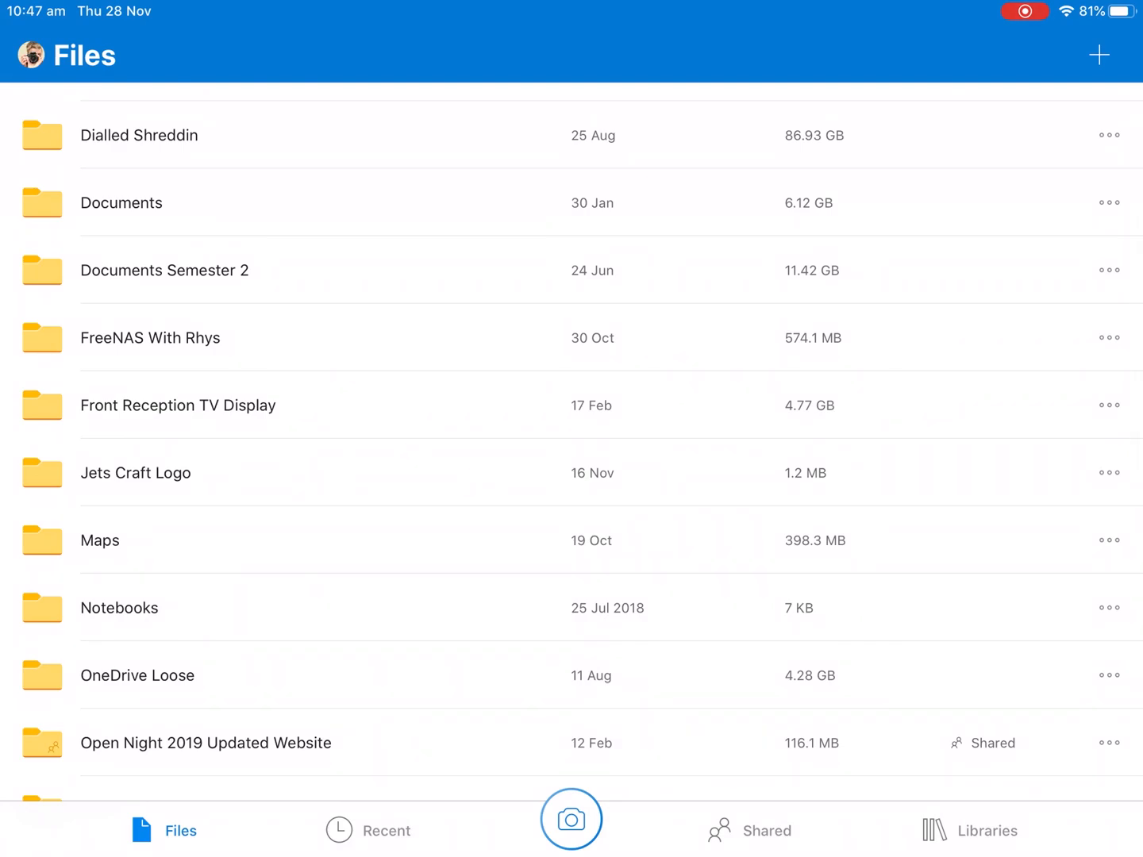
click(164, 270)
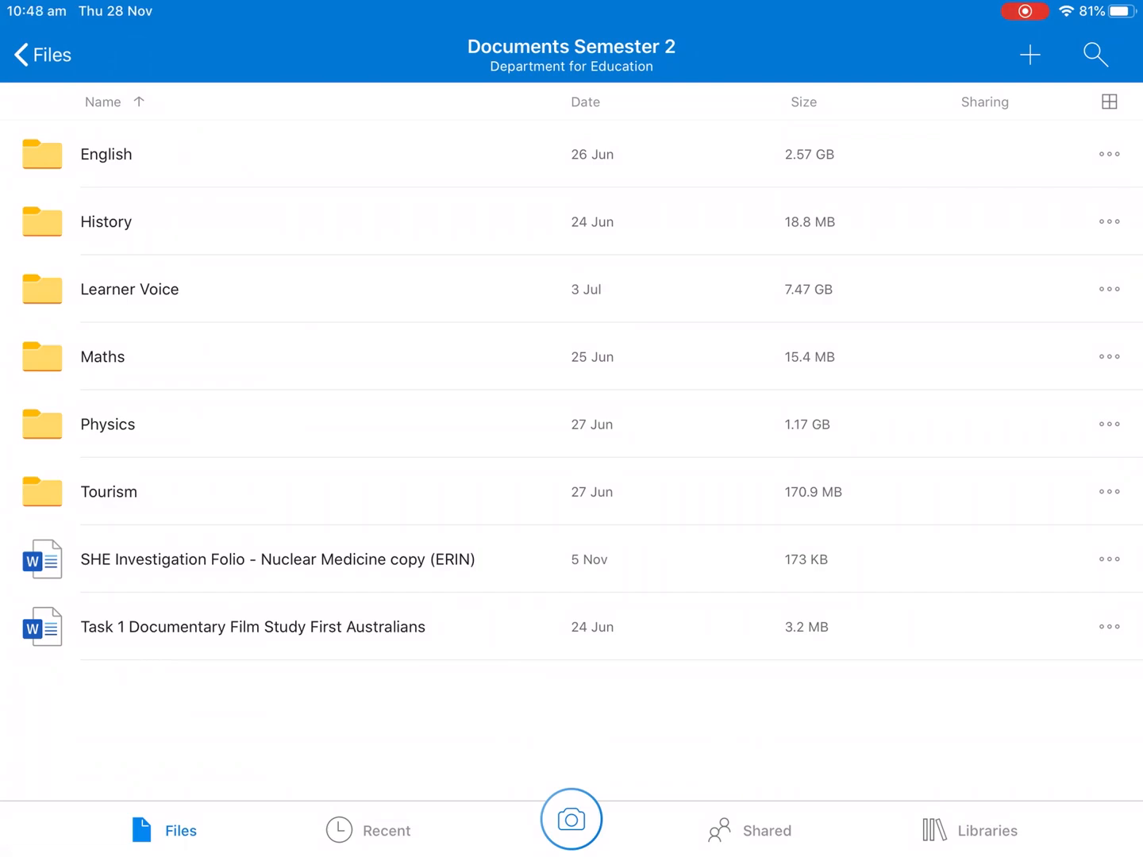
Create a new folder named 'Seaview Tech Tips' in Documents Semester 2 and open it.
click(1030, 54)
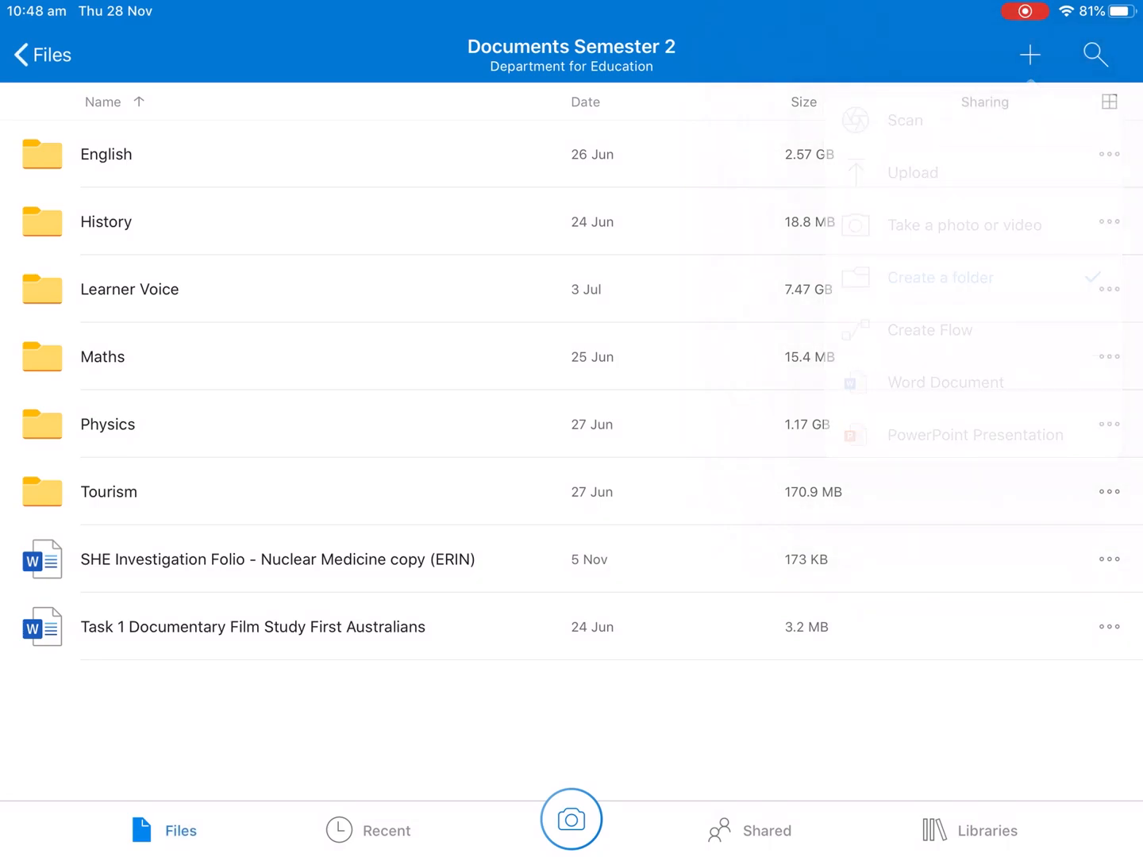
click(940, 276)
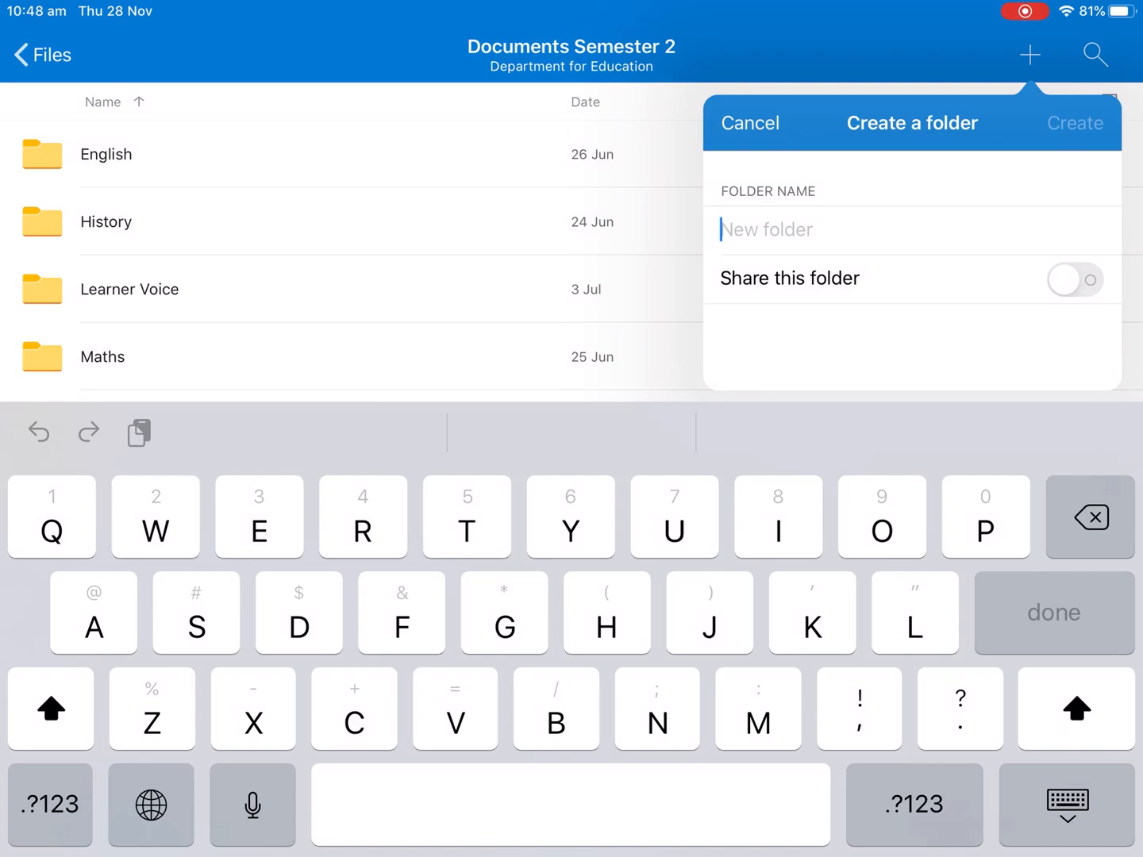
text(Seaview)
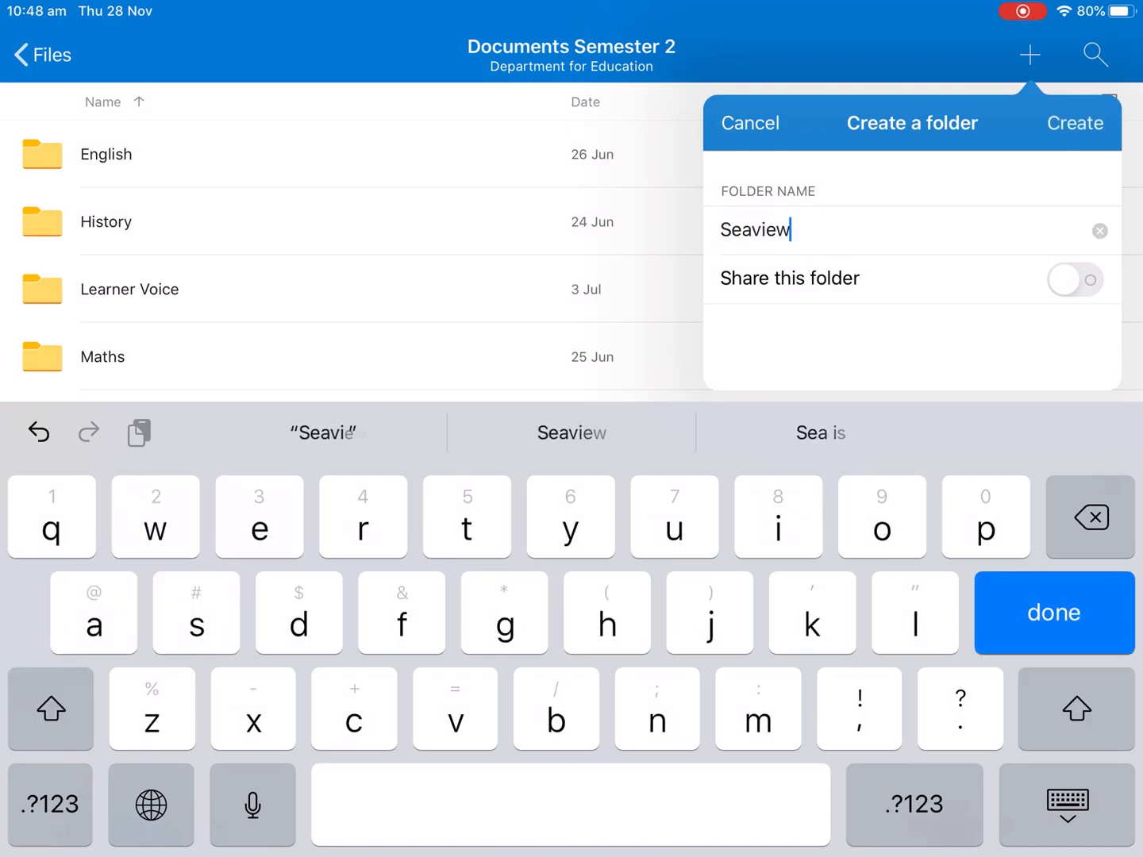
text(Ted)
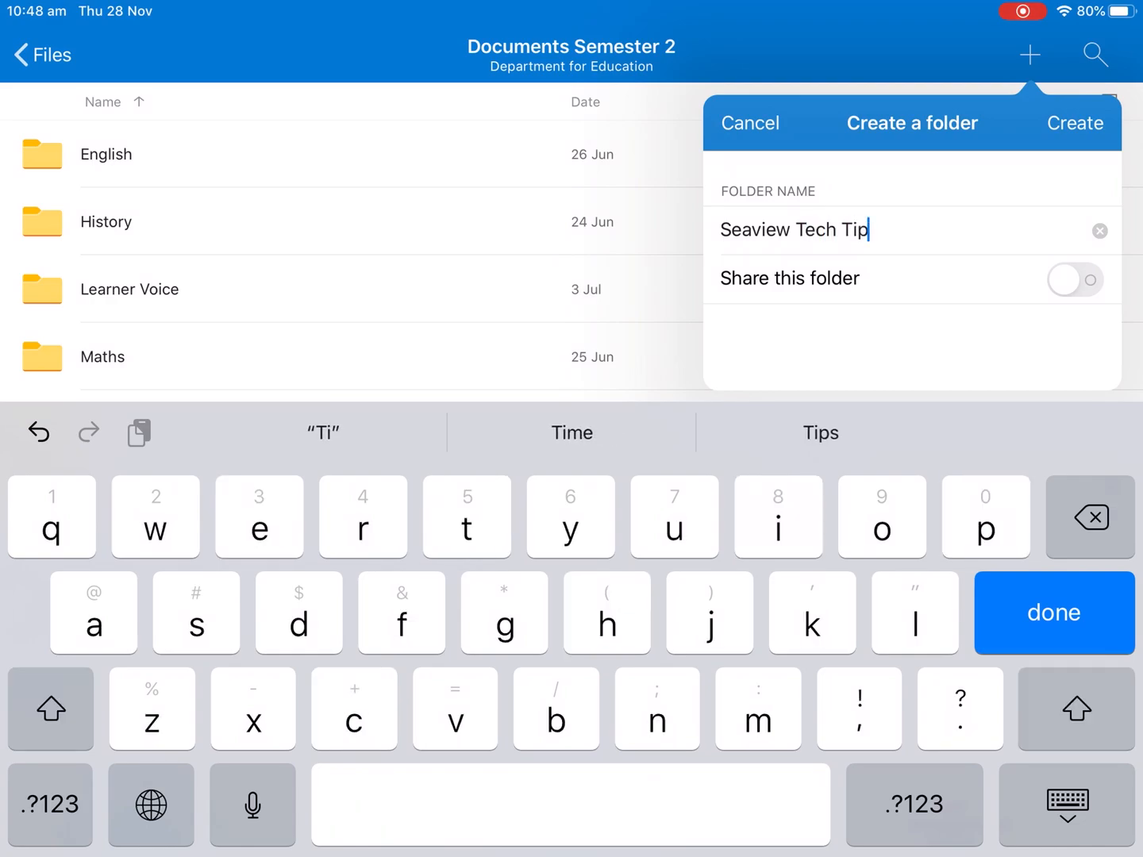
click(1073, 124)
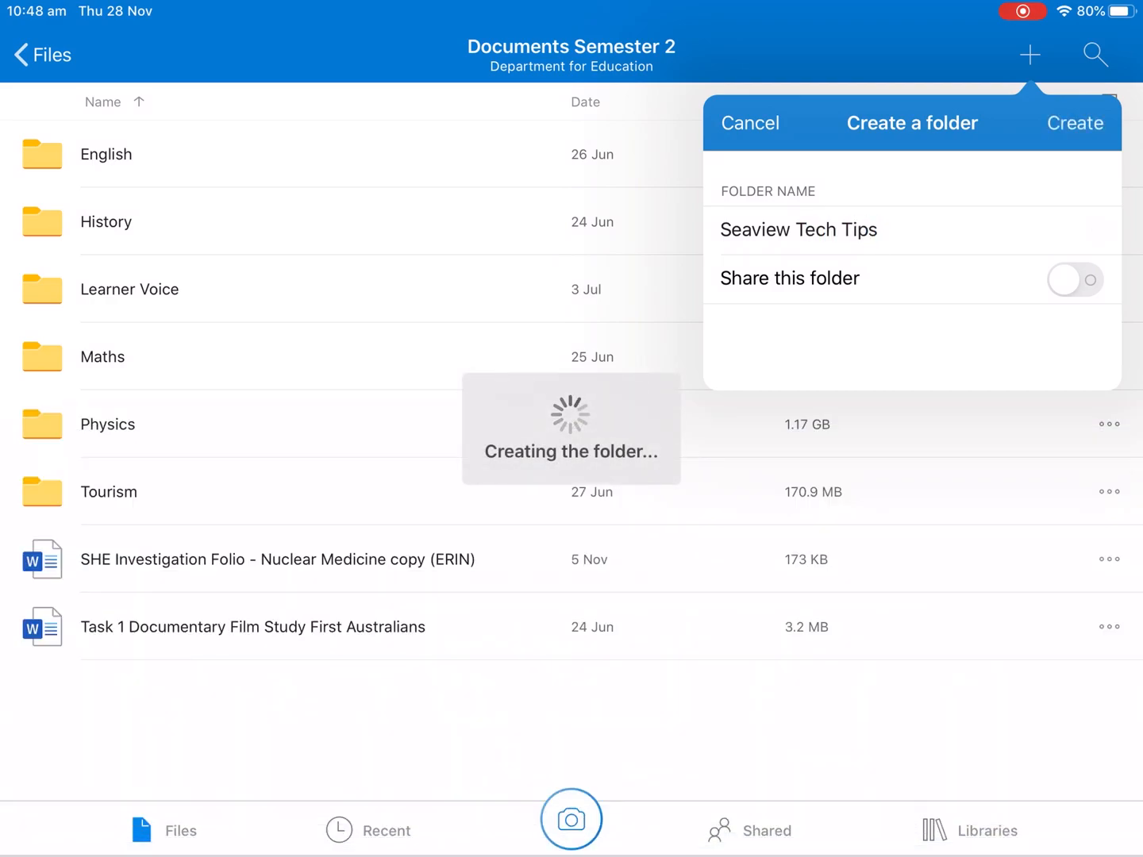
click(1075, 124)
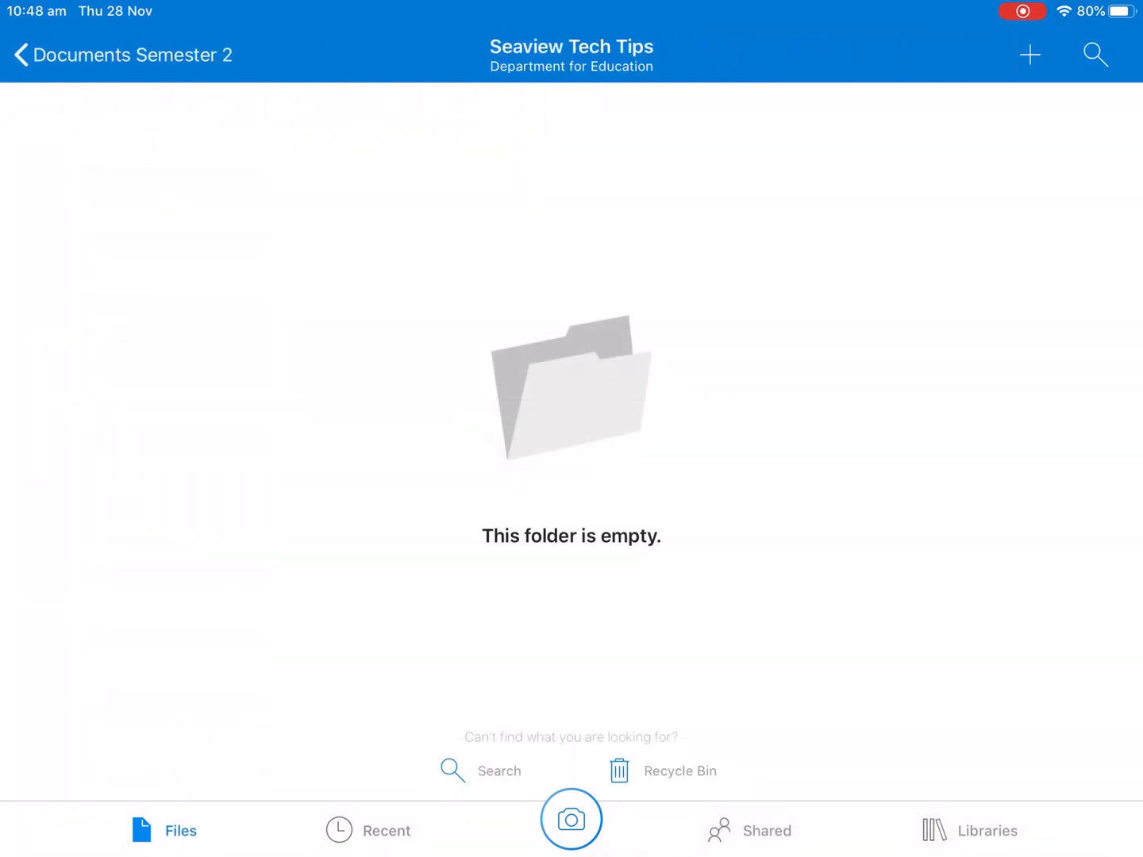
Confirm Seaview Tech Tips sits inside Documents Semester 2, then return to the top-level Files list.
click(40, 54)
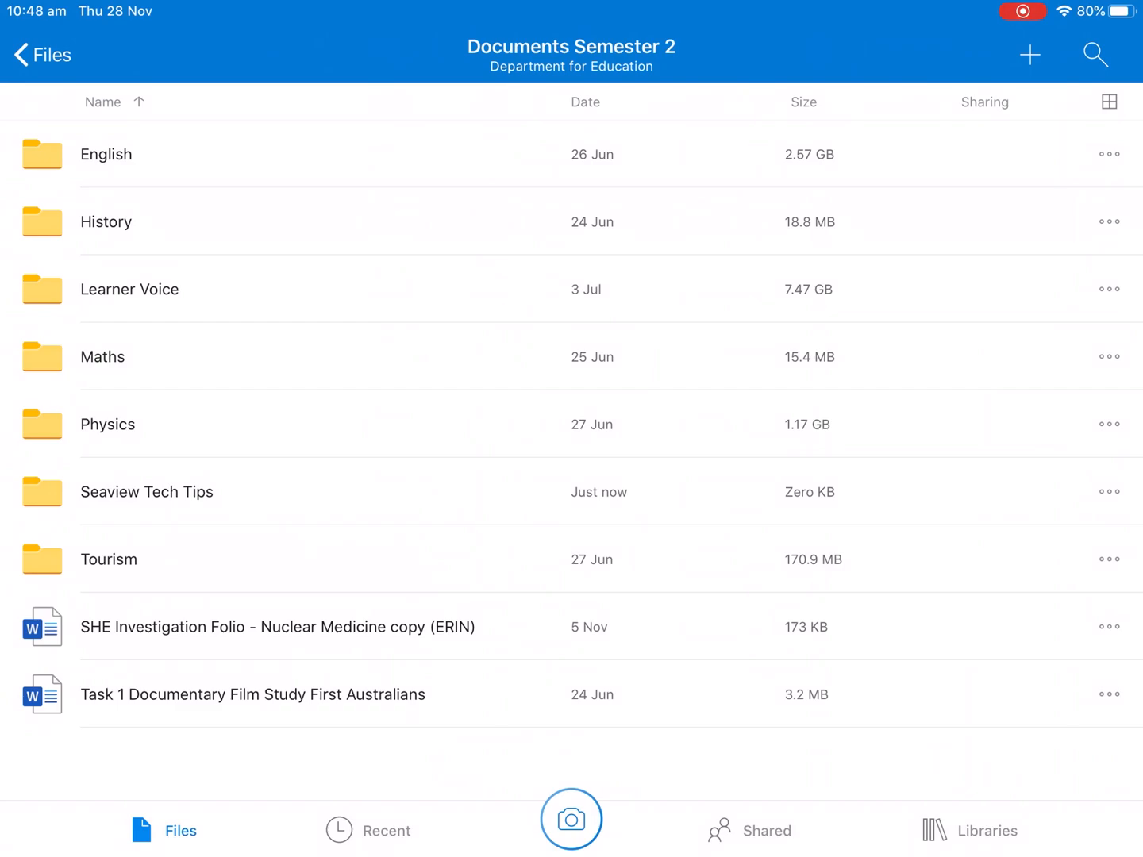
click(146, 492)
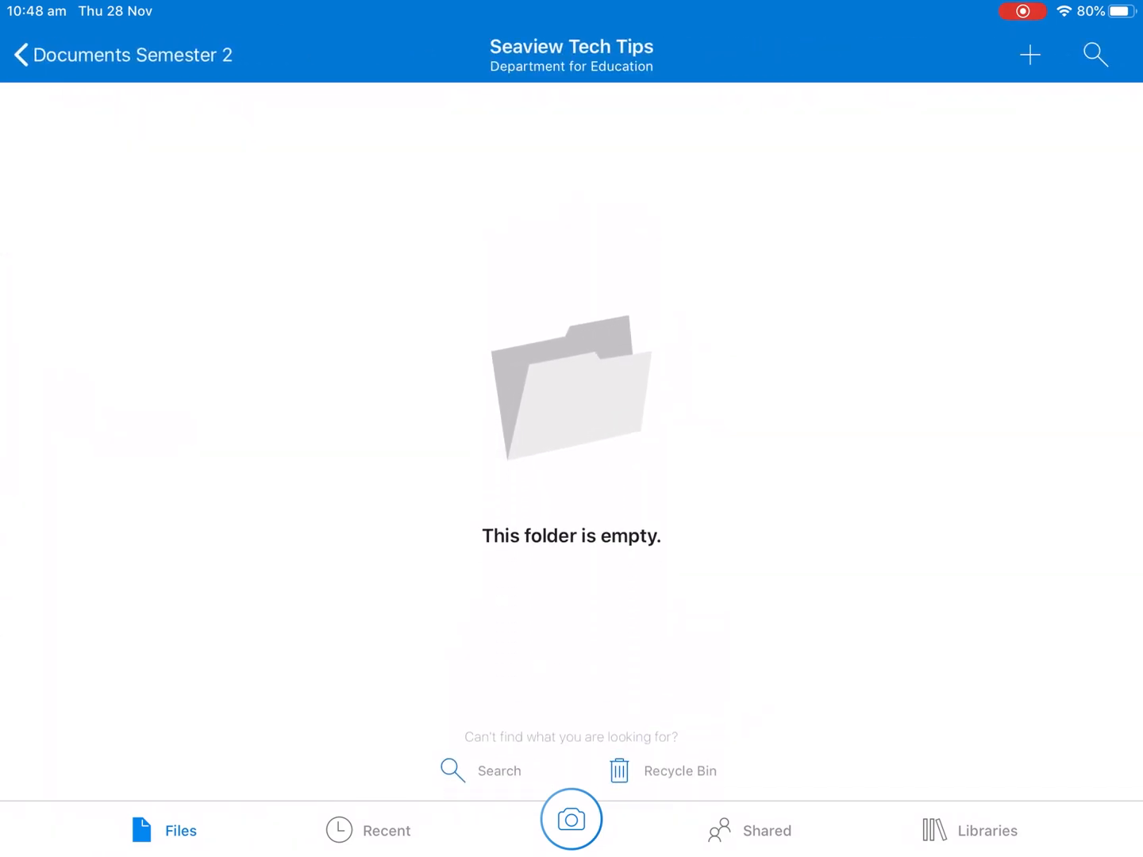
click(23, 53)
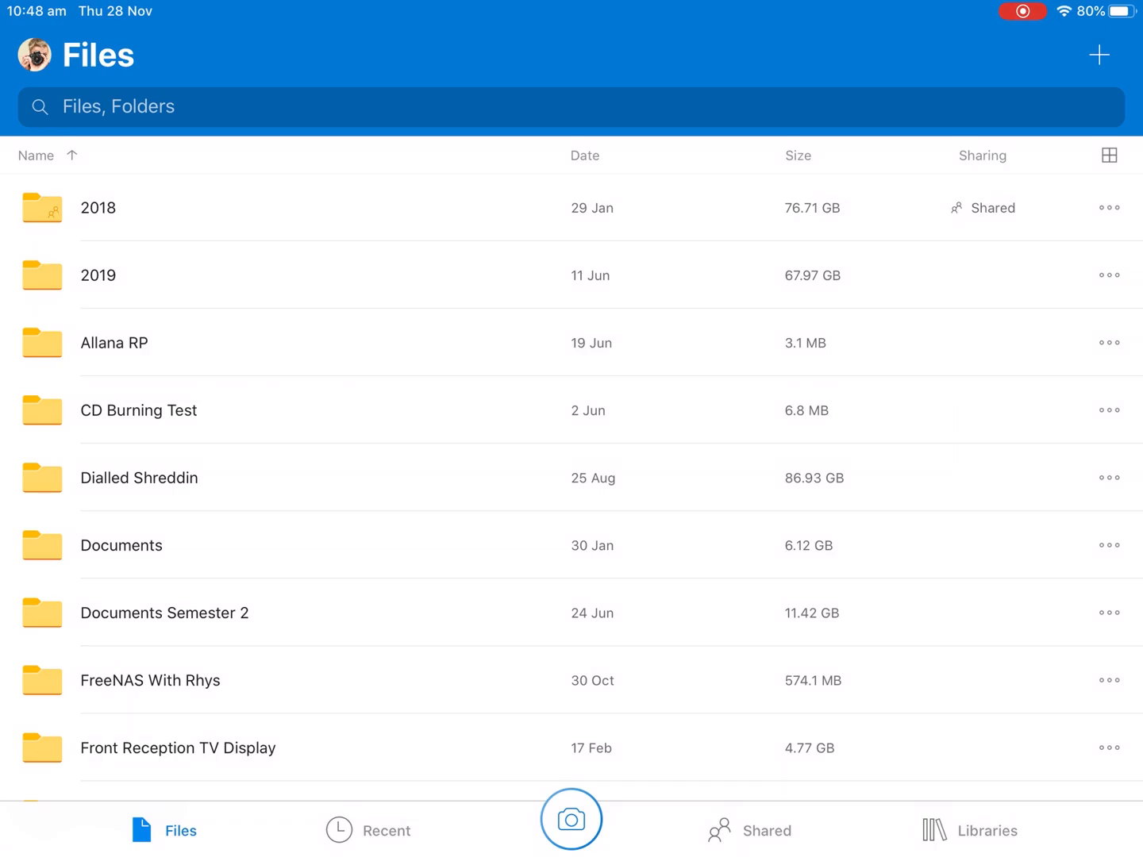
Browse Documents Semester 2 and the English folder, then switch over to Word's Recent screen.
click(163, 613)
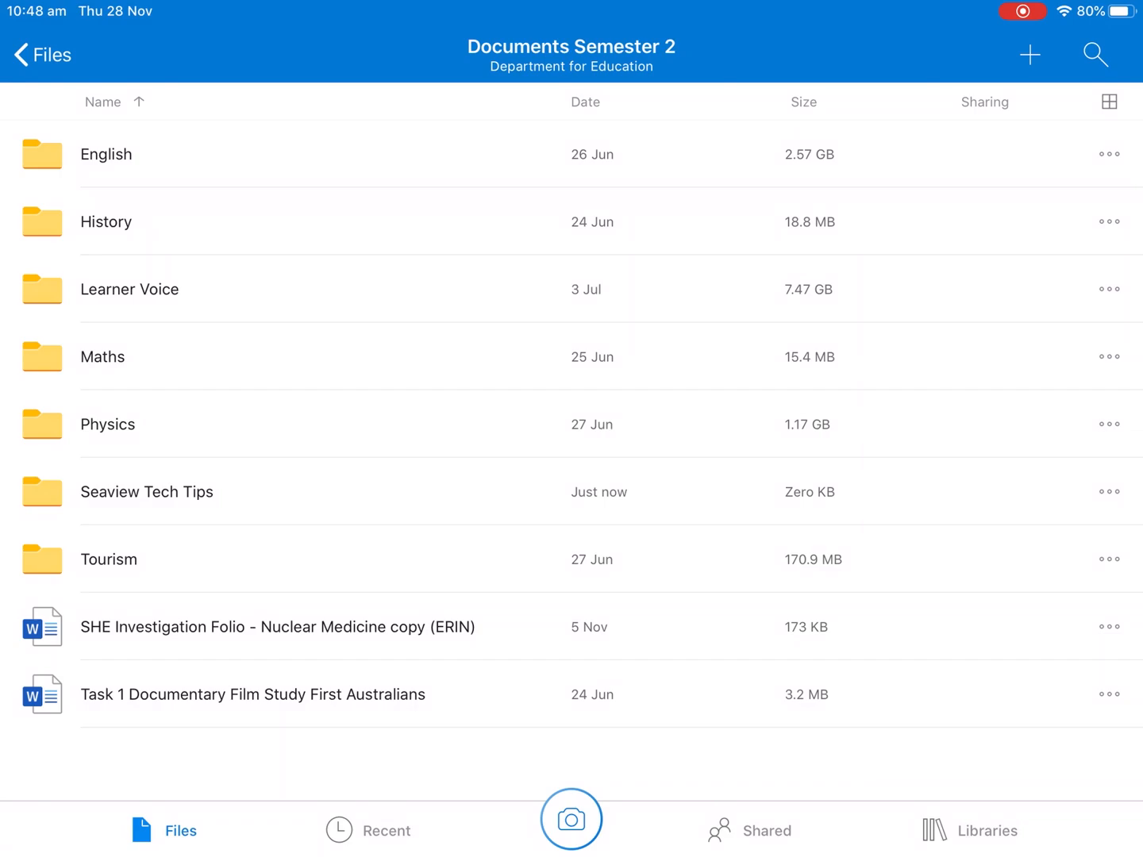
click(39, 54)
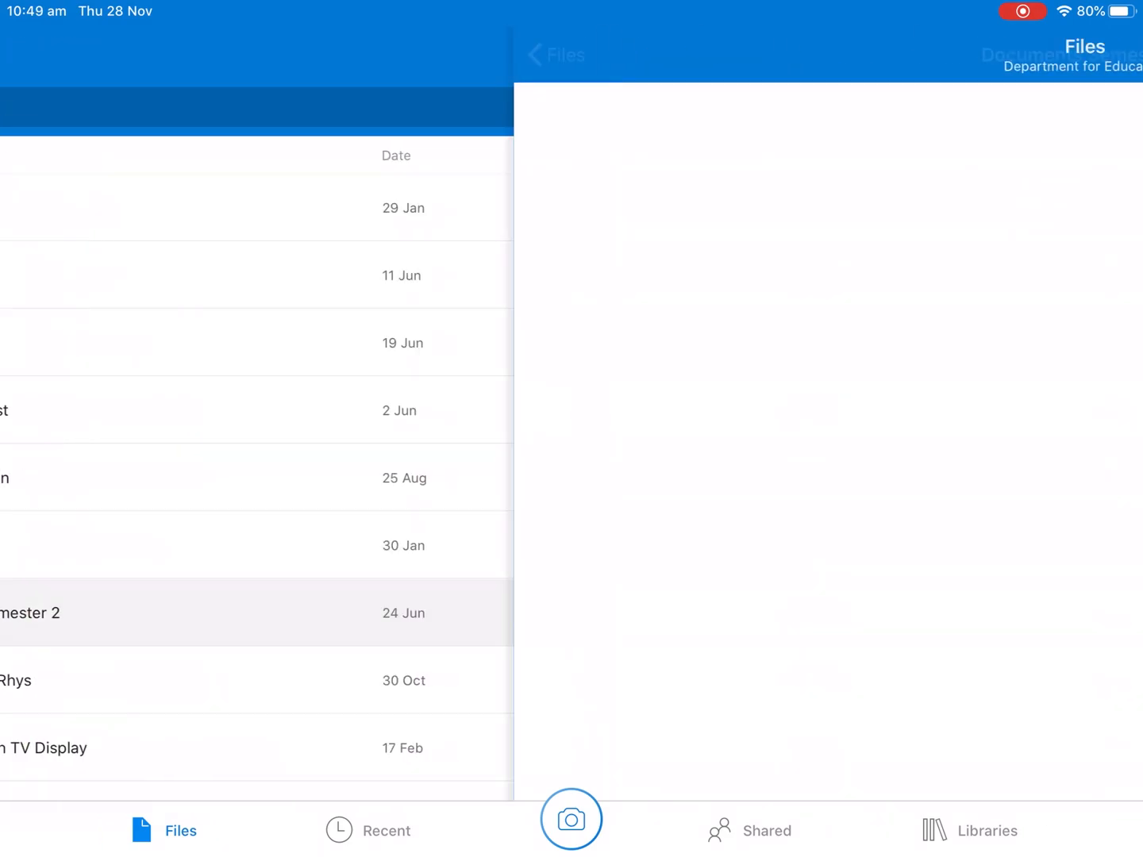
click(159, 613)
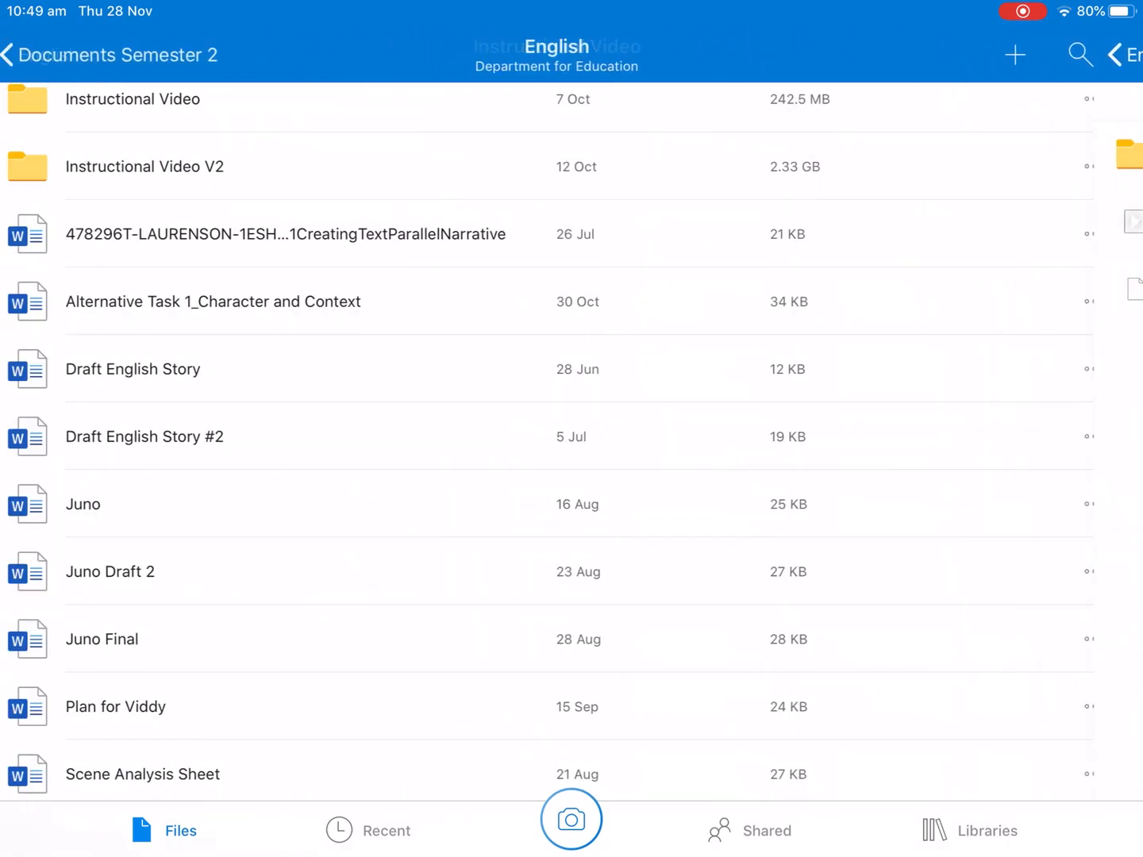
click(35, 54)
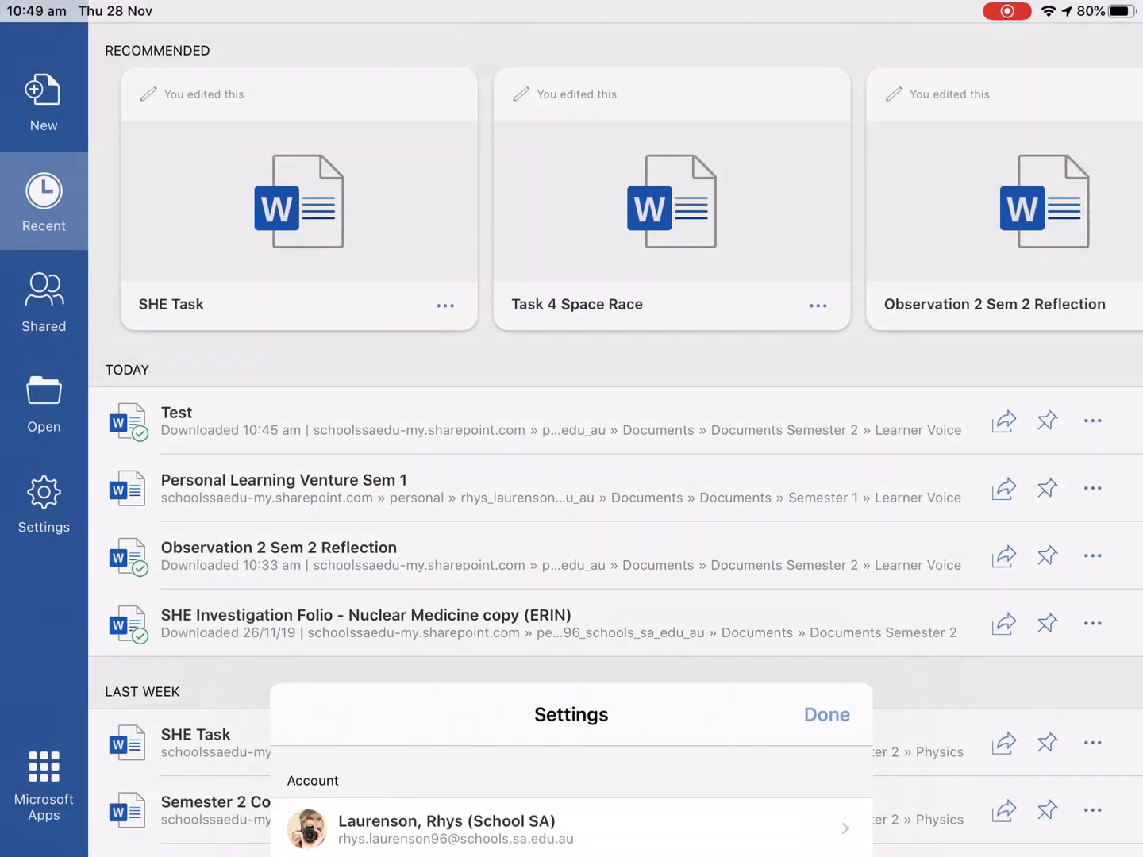
Start a new document from the Welcome to Word tour template.
click(44, 102)
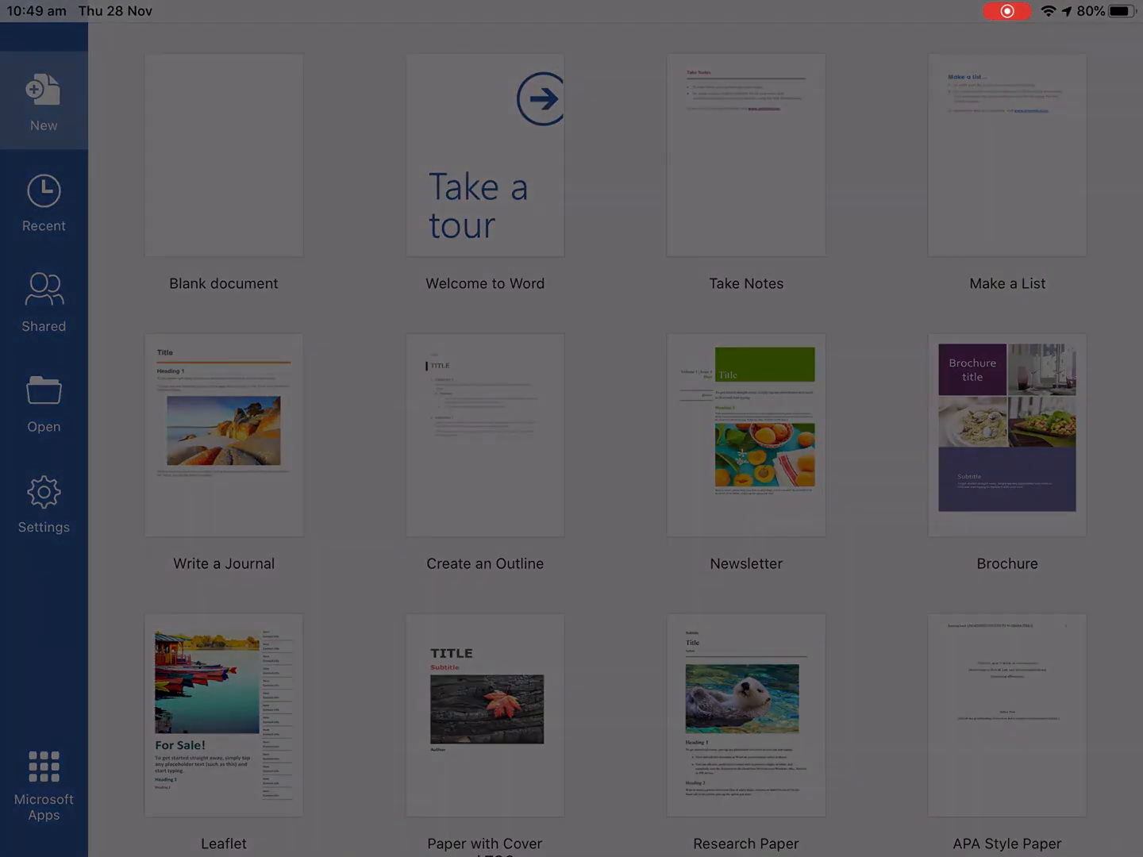
click(484, 154)
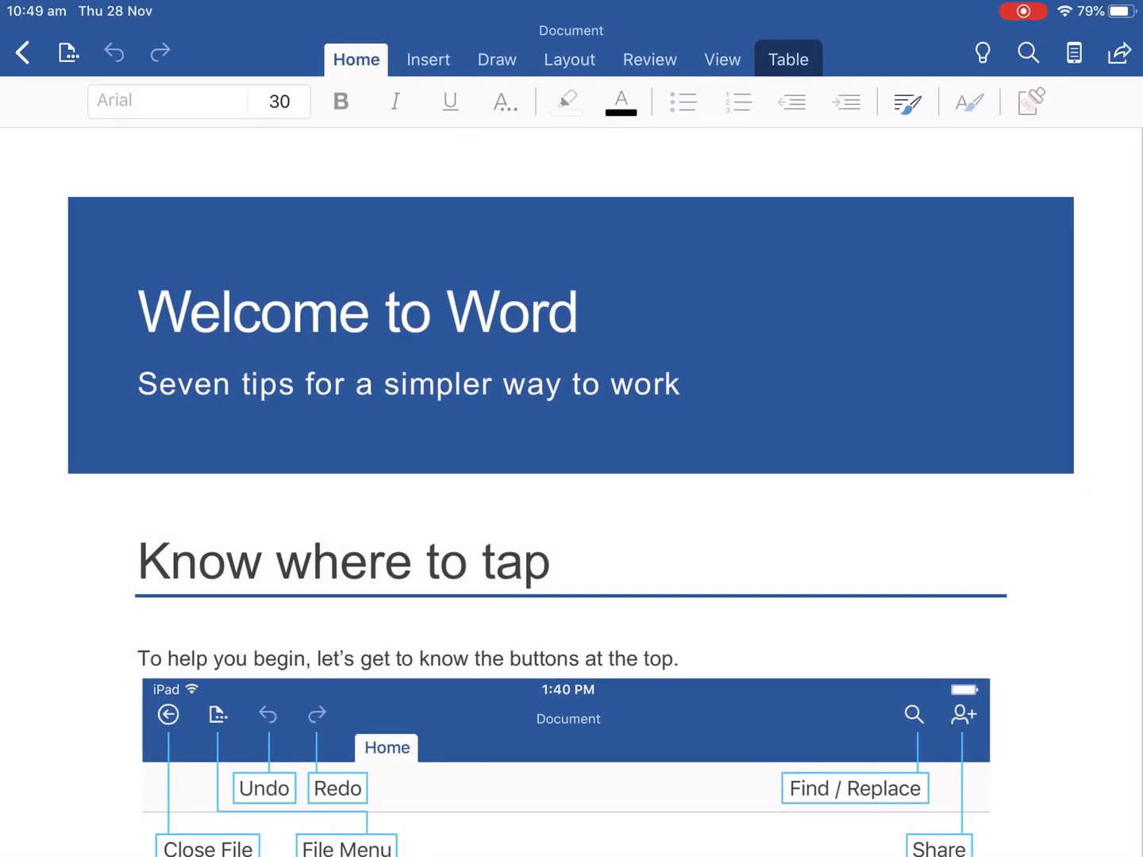
Save the document to OneDrive's Documents Semester 2 / Seaview Tech Tips folder as 'Tour of Word'.
click(69, 53)
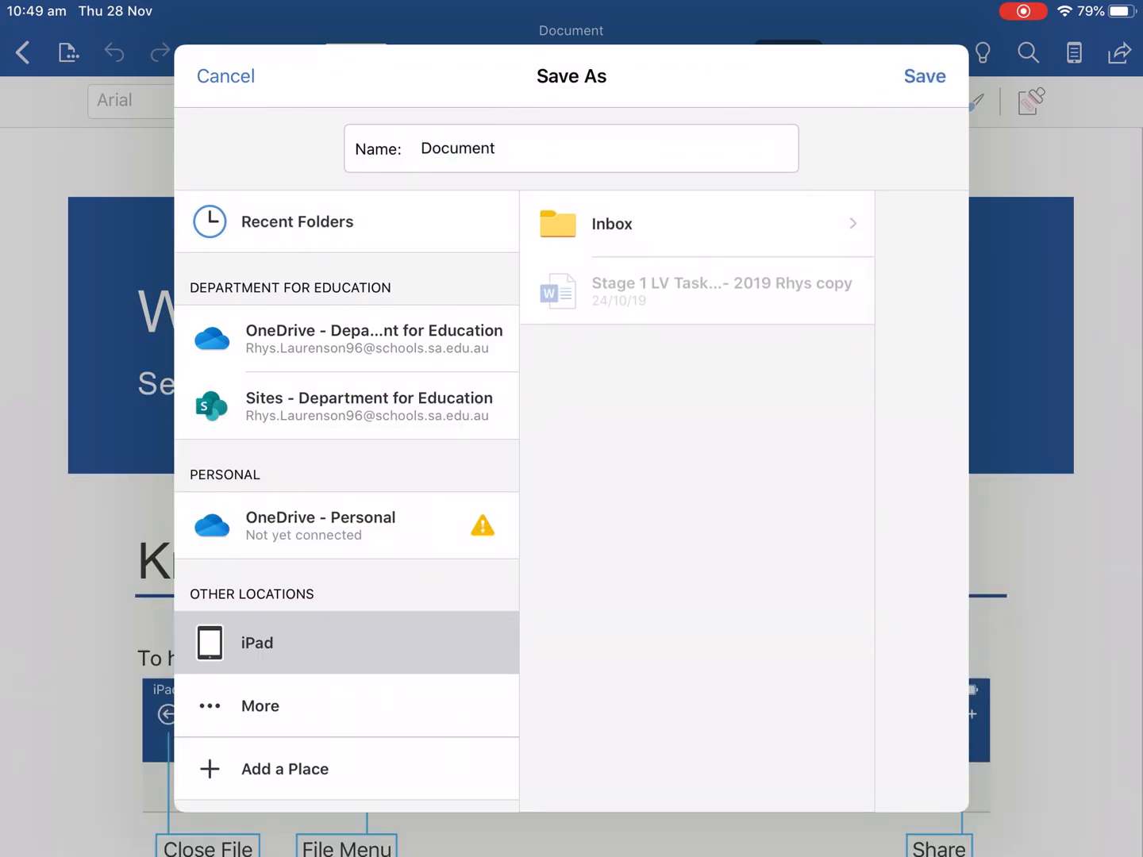
click(458, 147)
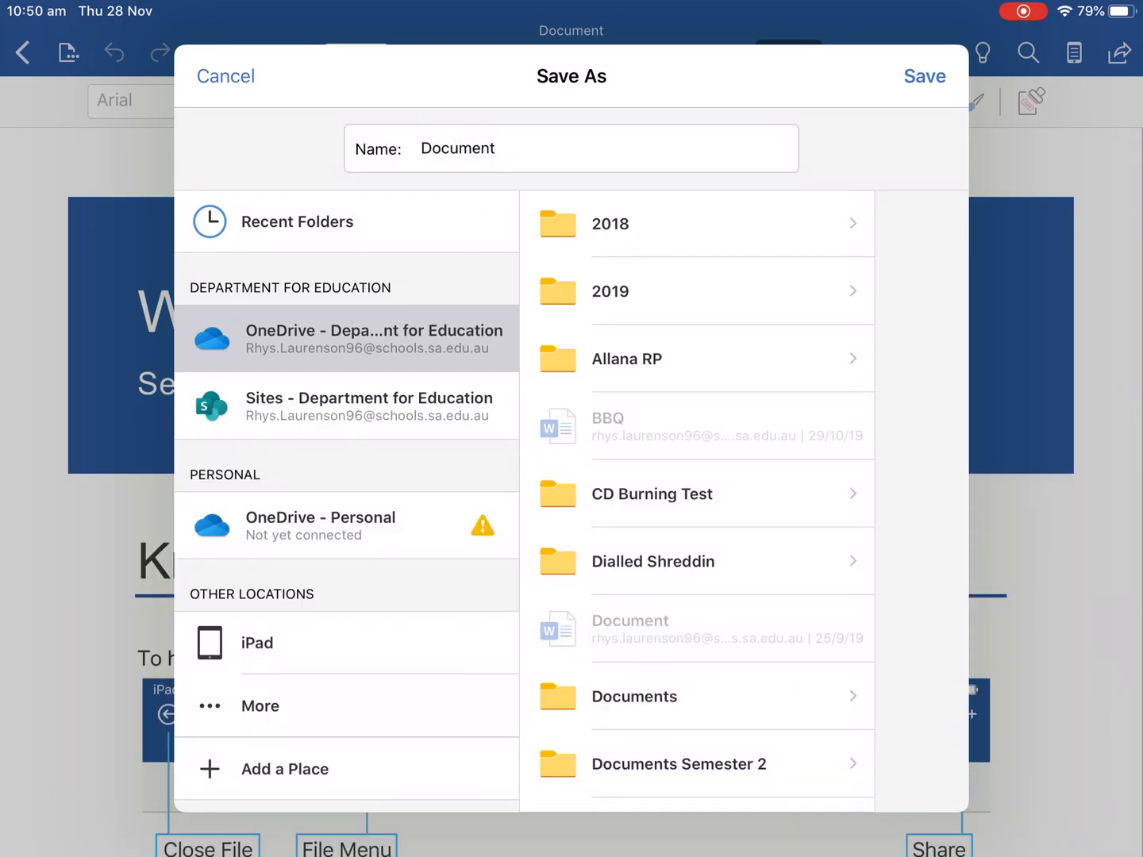
click(457, 147)
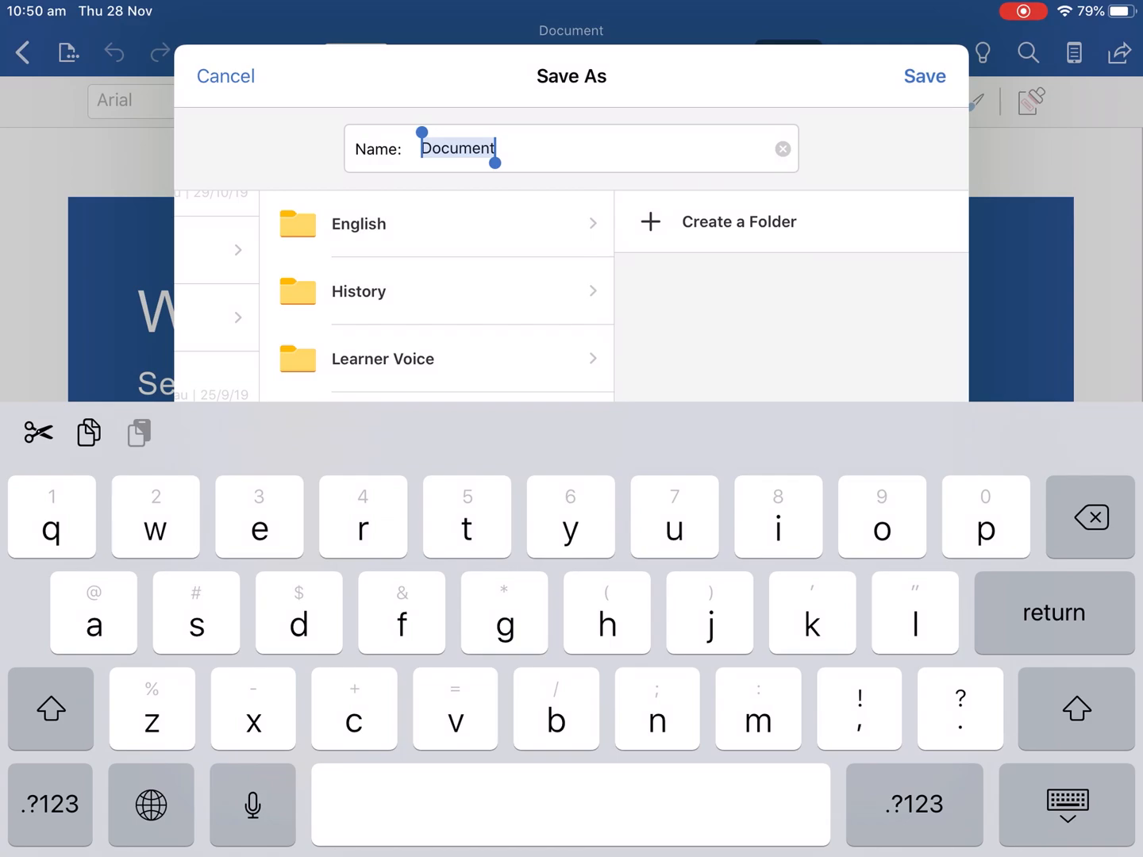
text(Tour)
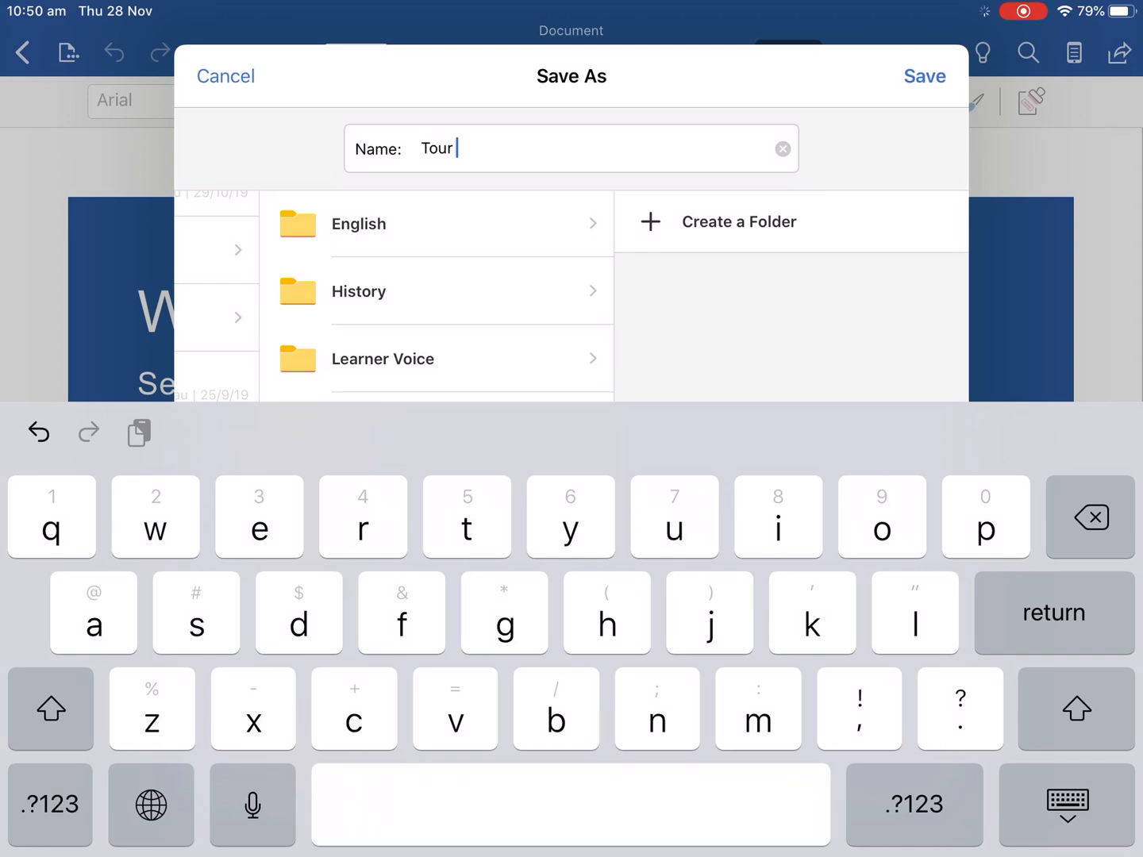
text(of Wo)
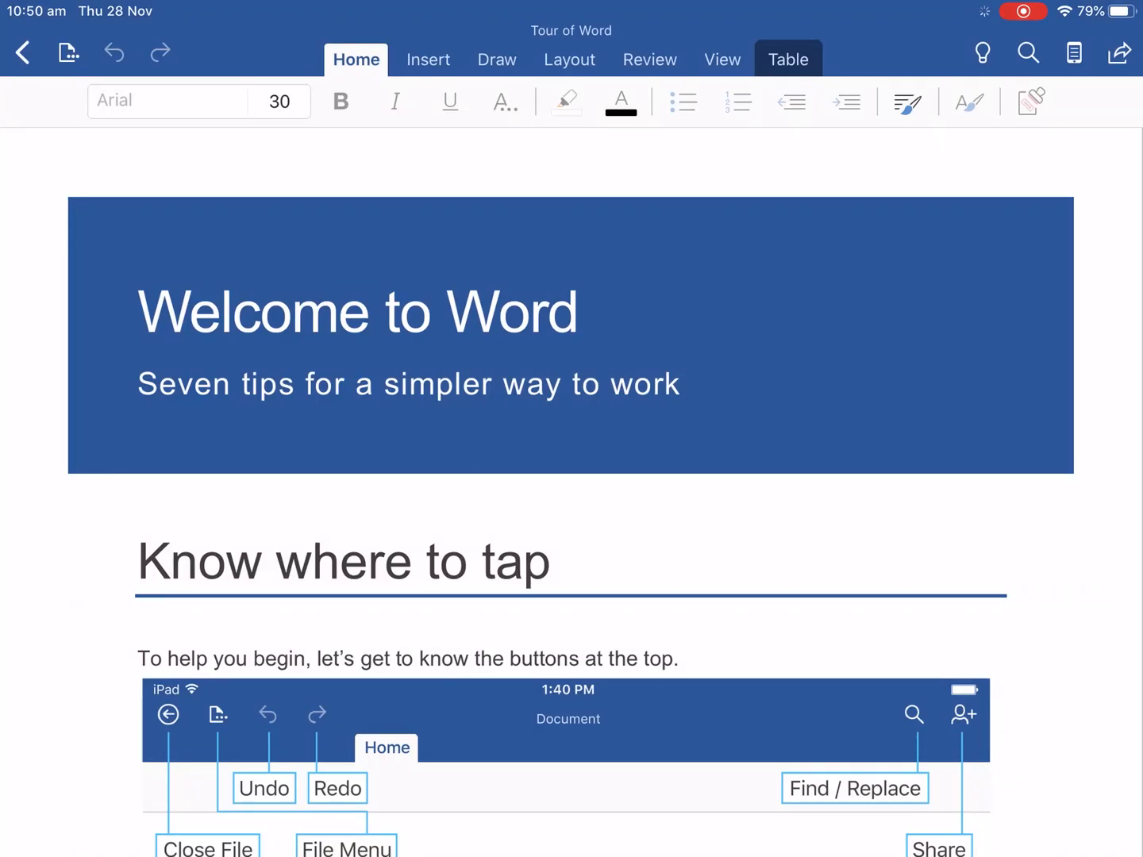
Glance at the Layout ribbon, return to Home, and close the Tour of Word document.
click(568, 61)
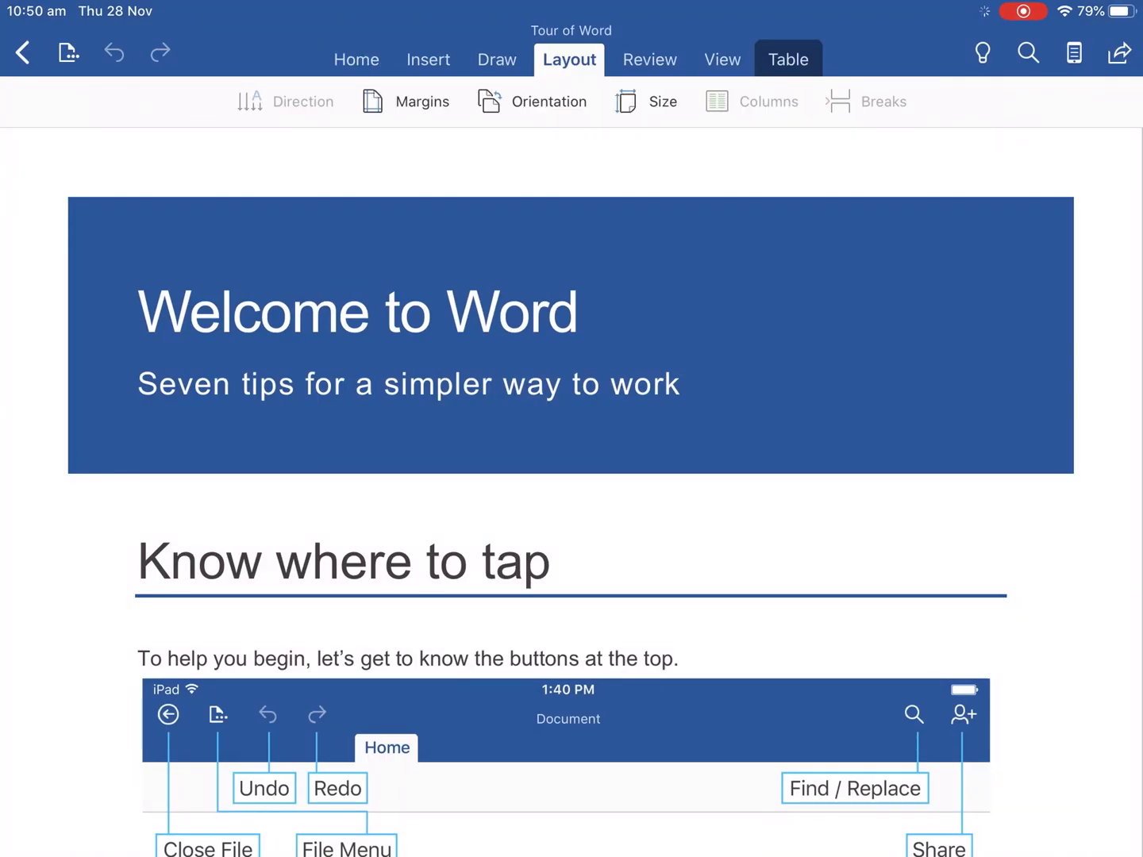
click(355, 58)
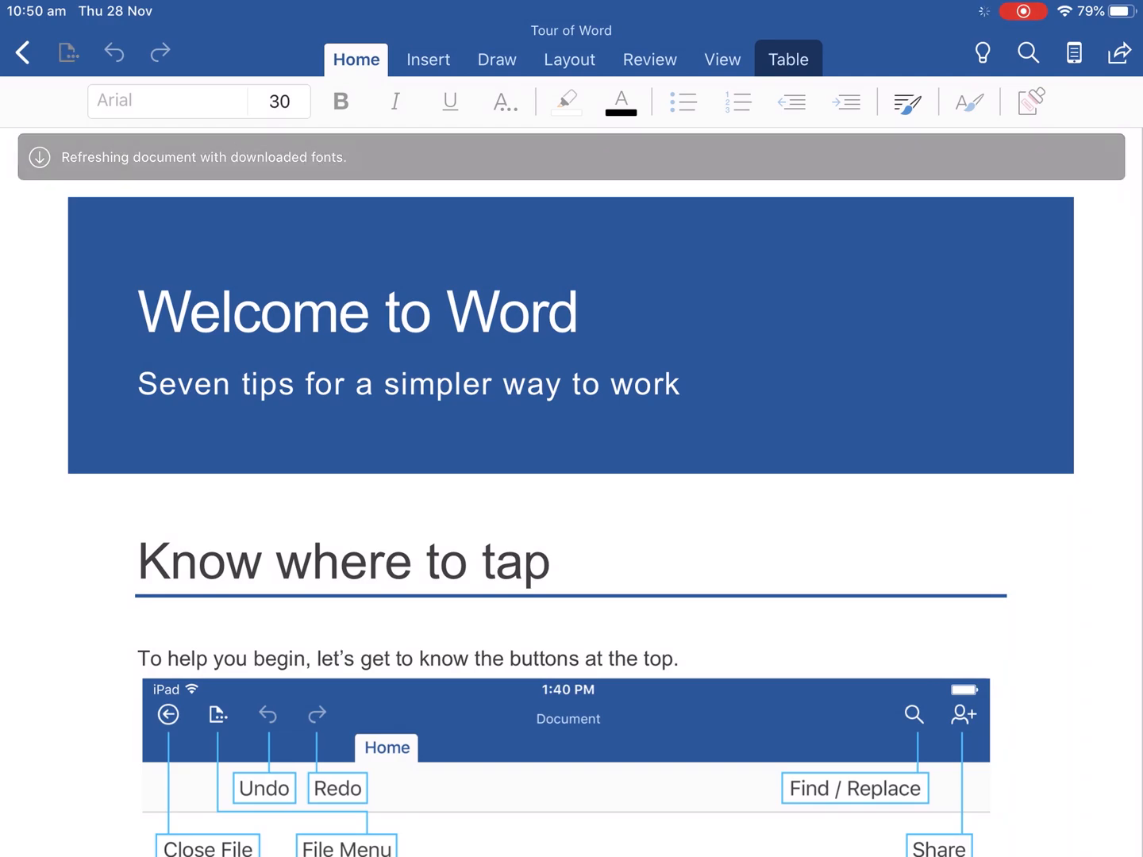
click(68, 52)
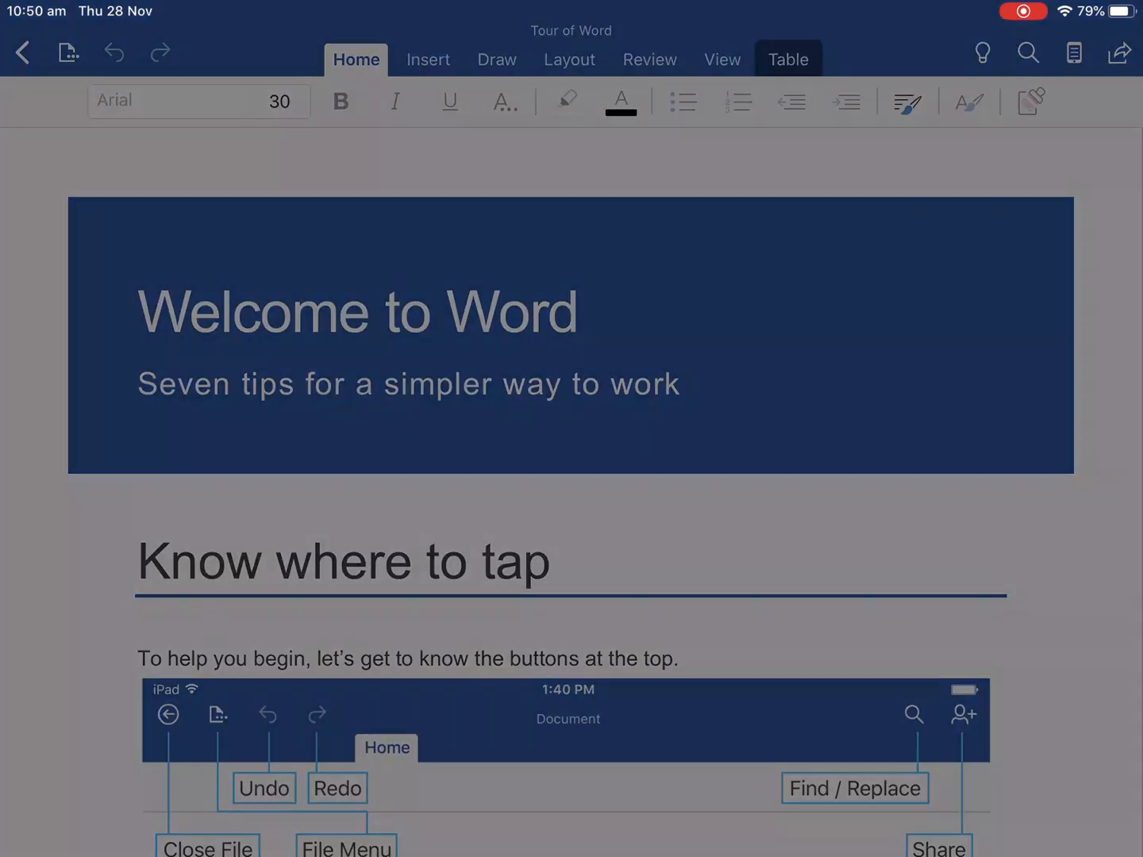
Browse OneDrive > Documents Semester 2 > Seaview Tech Tips to confirm Tour of Word is there, then go Home.
click(22, 52)
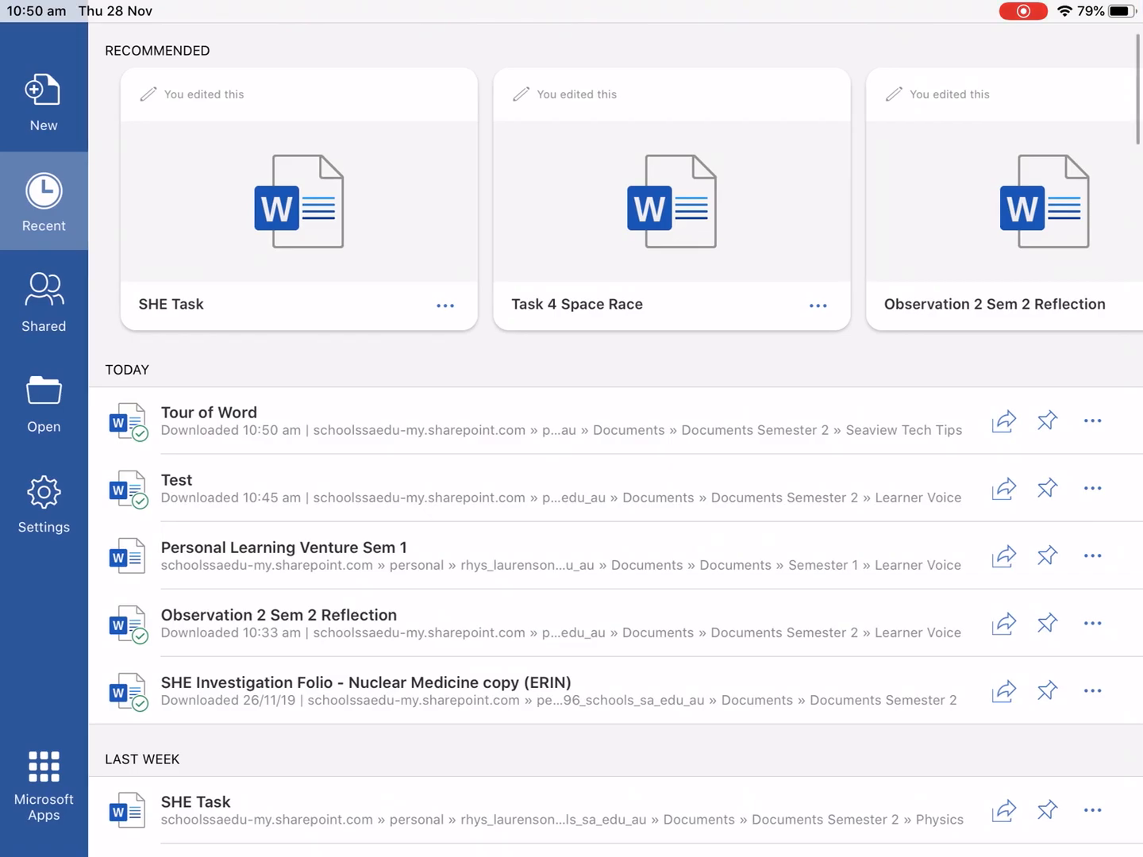
scroll(down, 3)
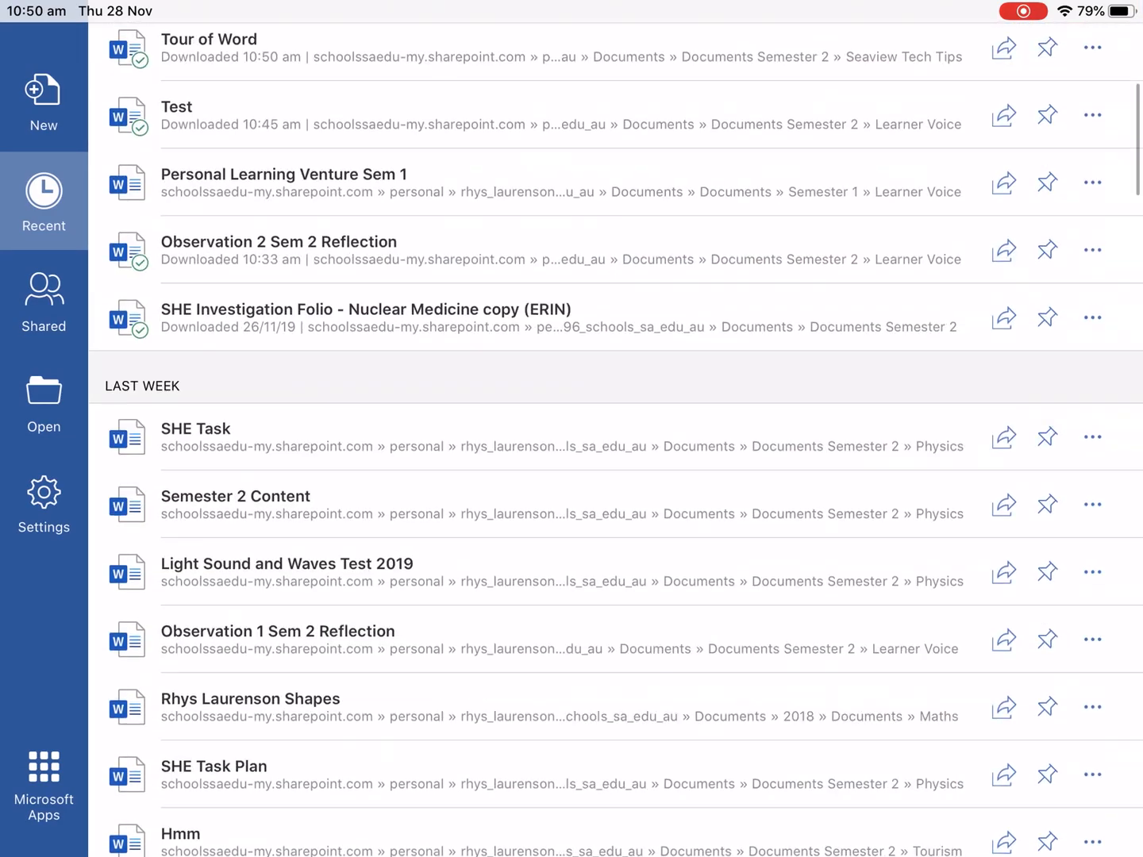
scroll(down, 3)
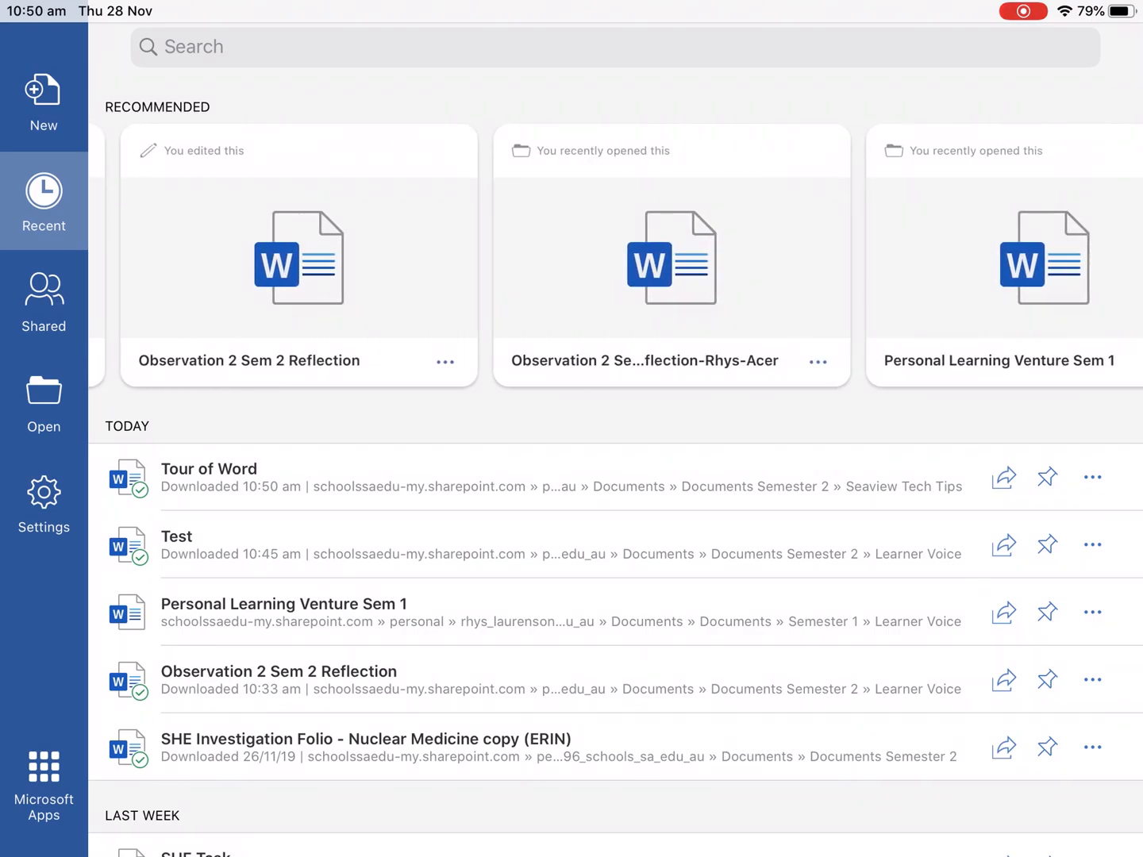
click(45, 396)
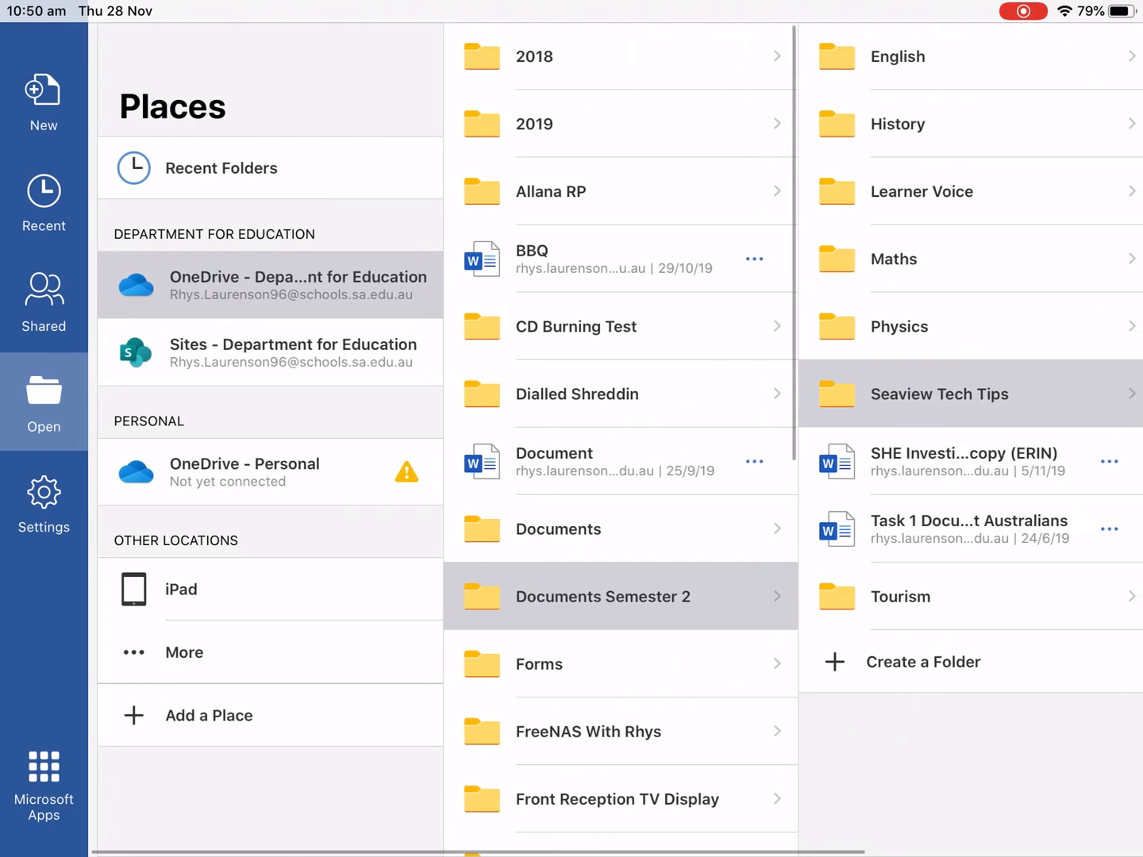
click(940, 393)
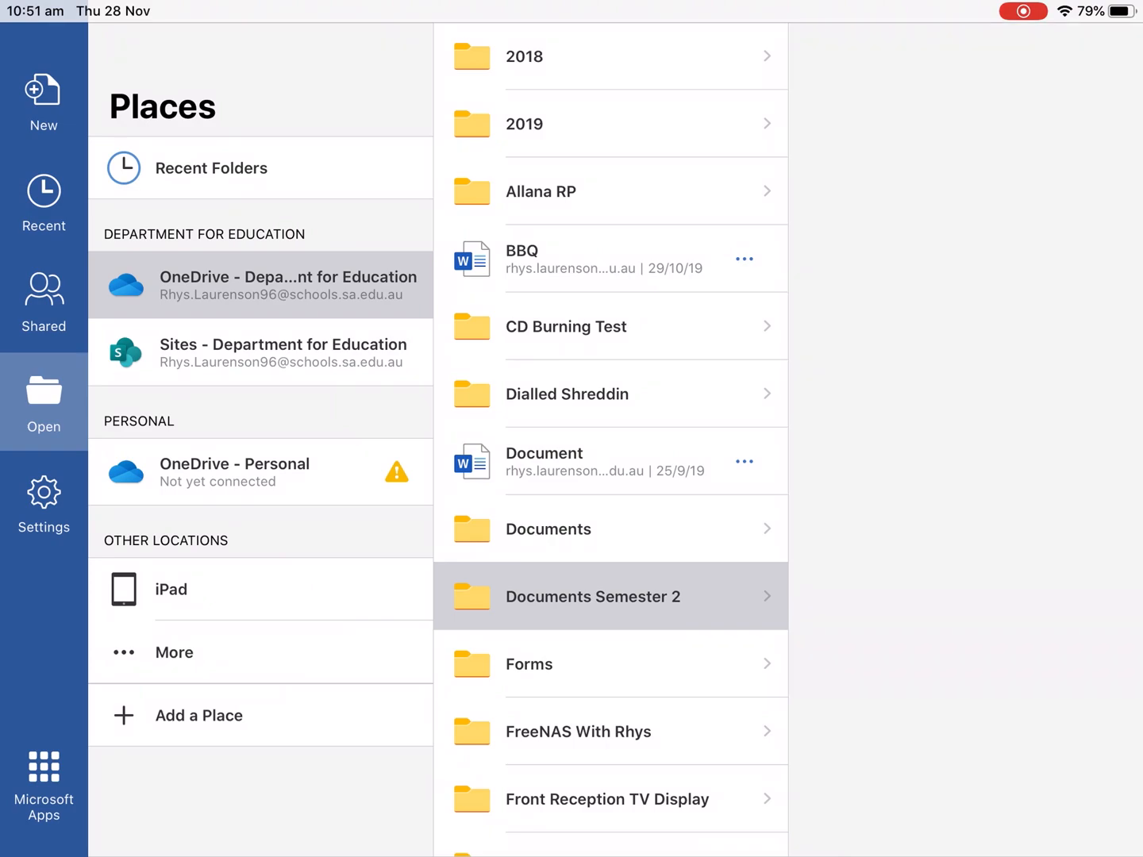
click(592, 597)
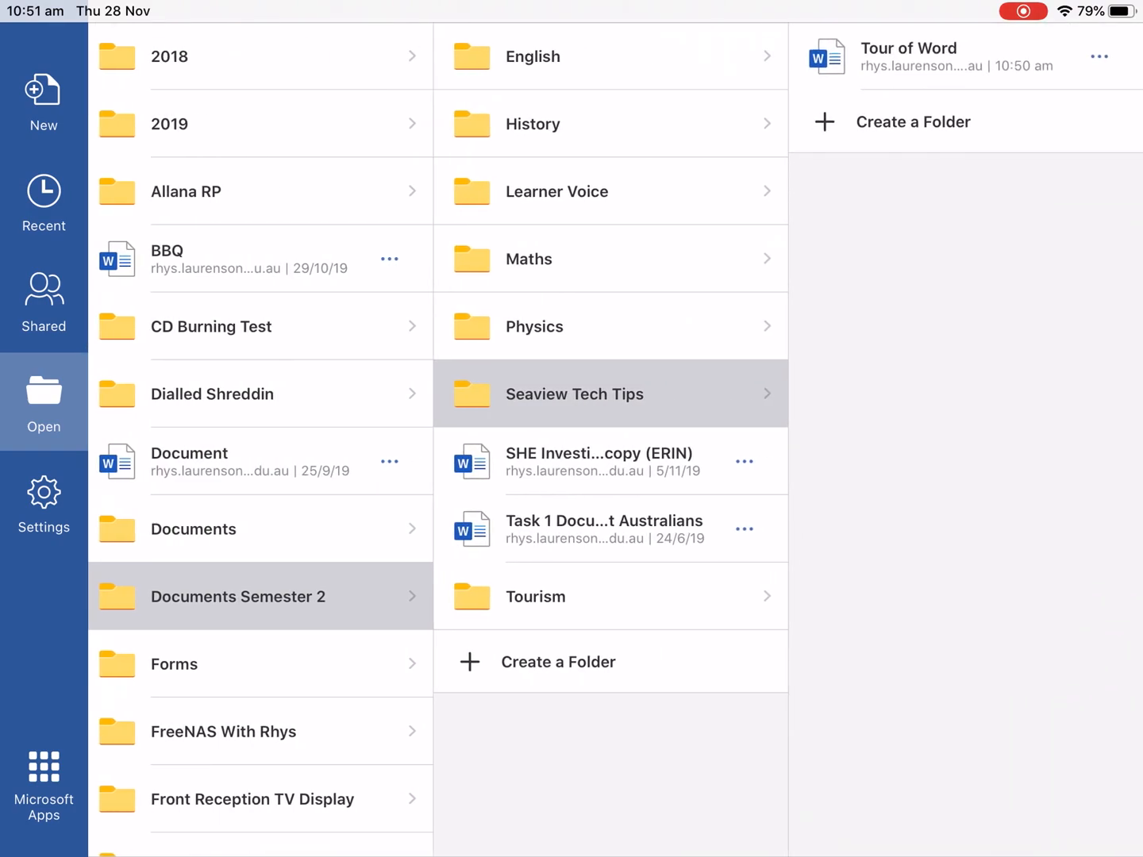
click(908, 48)
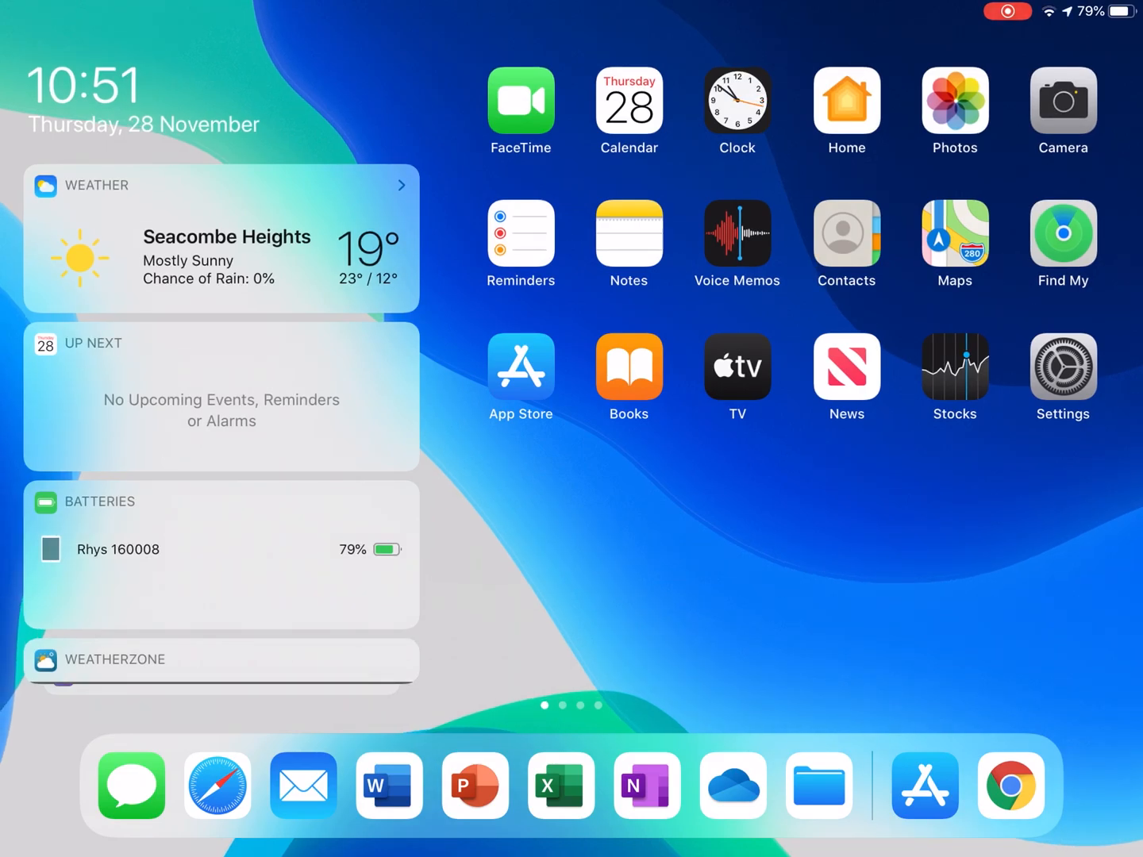
Switch briefly to Word, return Home, and open the Photos app to Albums.
click(389, 785)
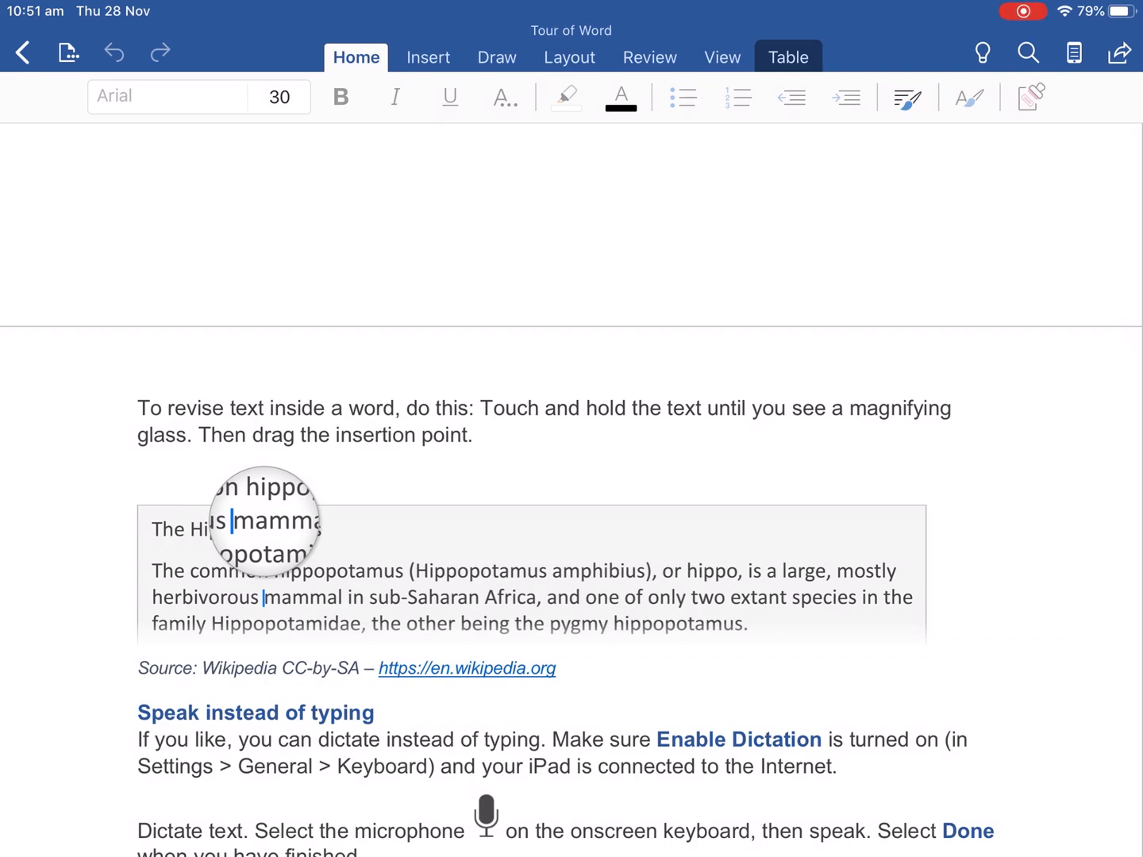
key(home)
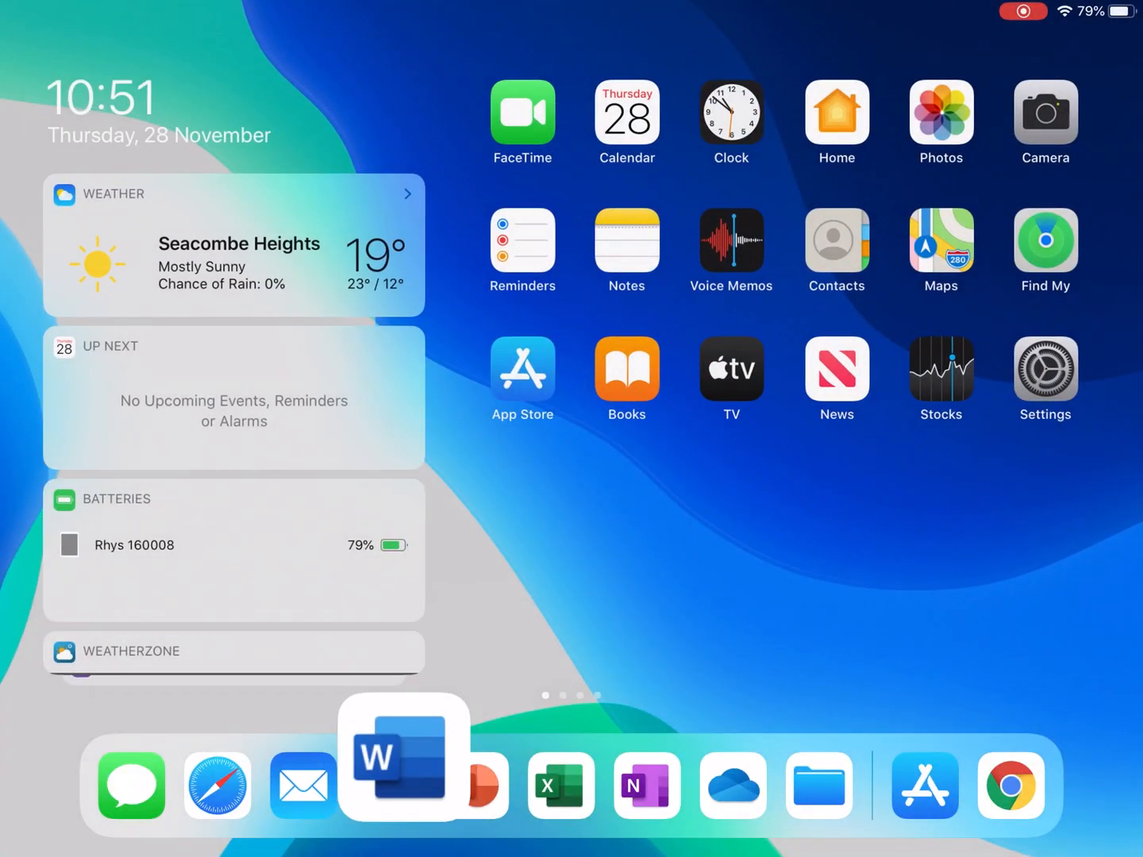
click(940, 124)
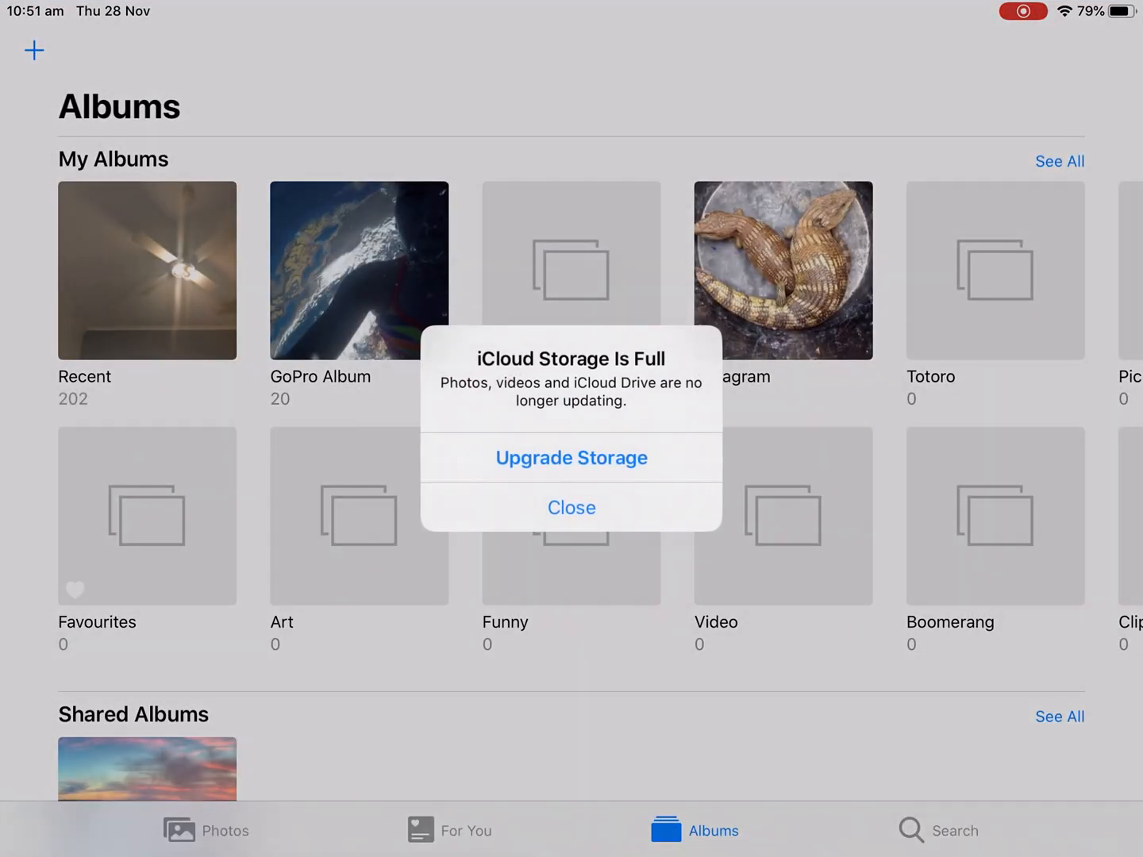
Dismiss the iCloud alert and share the Daymap error photo to OneDrive's Seaview Tech Tips folder.
click(572, 508)
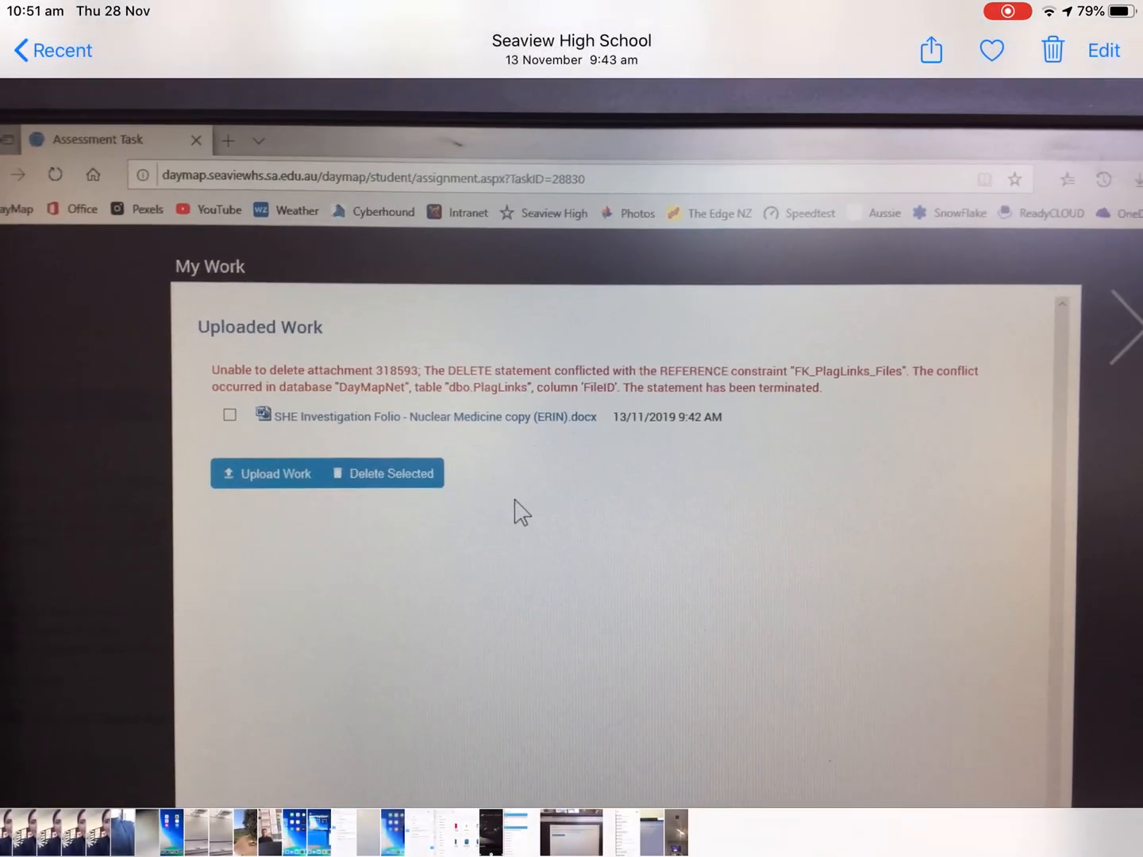
click(930, 49)
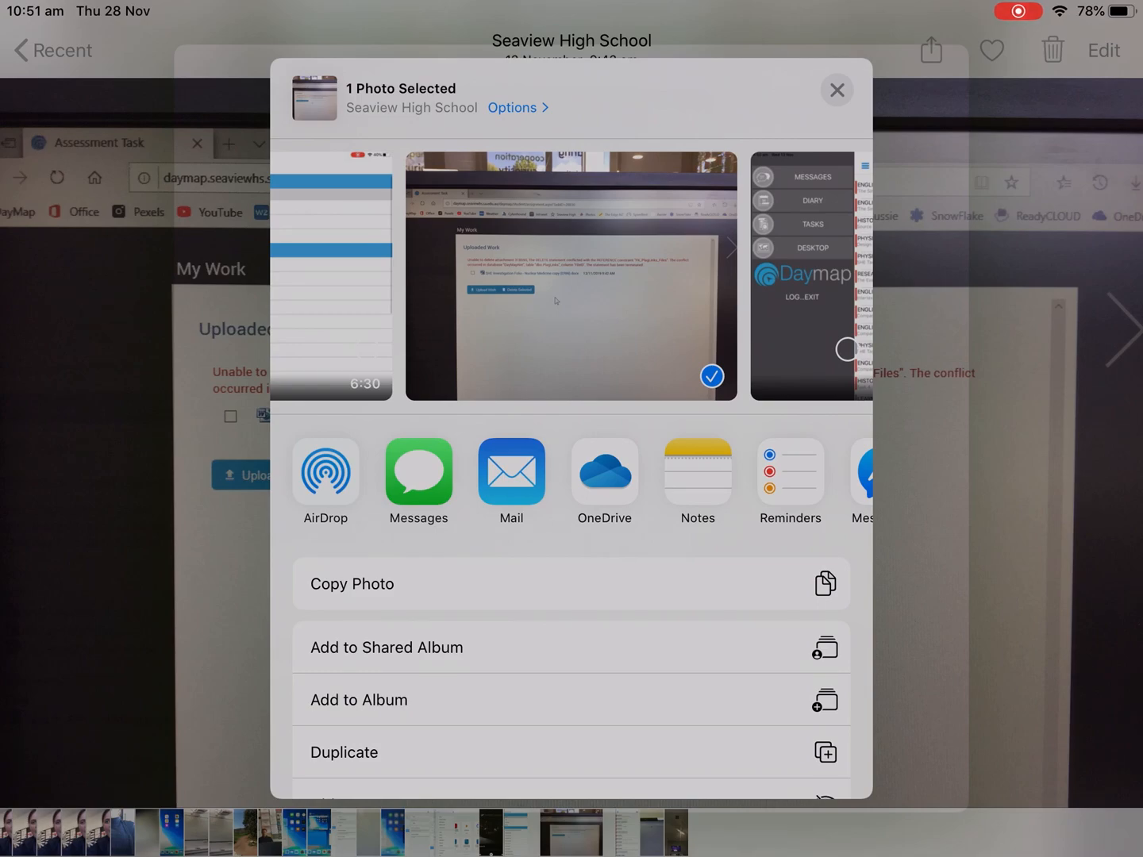
click(603, 473)
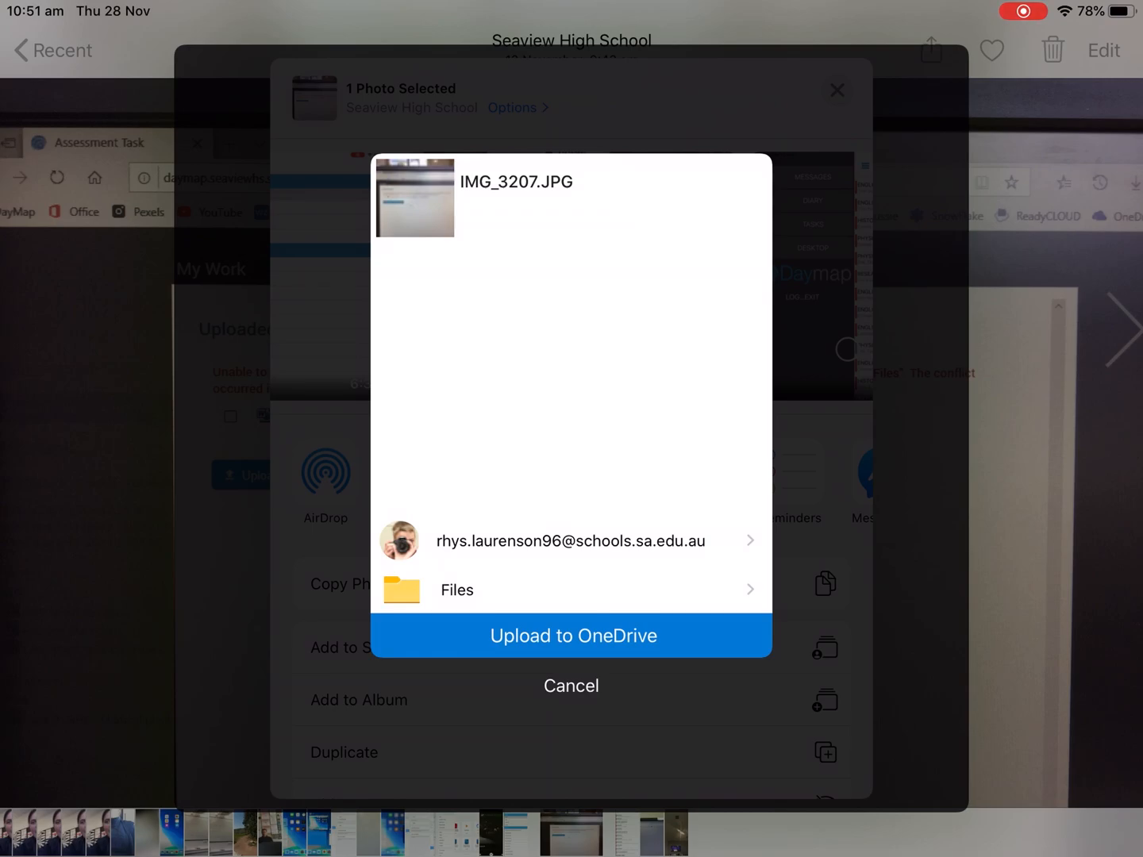
click(570, 591)
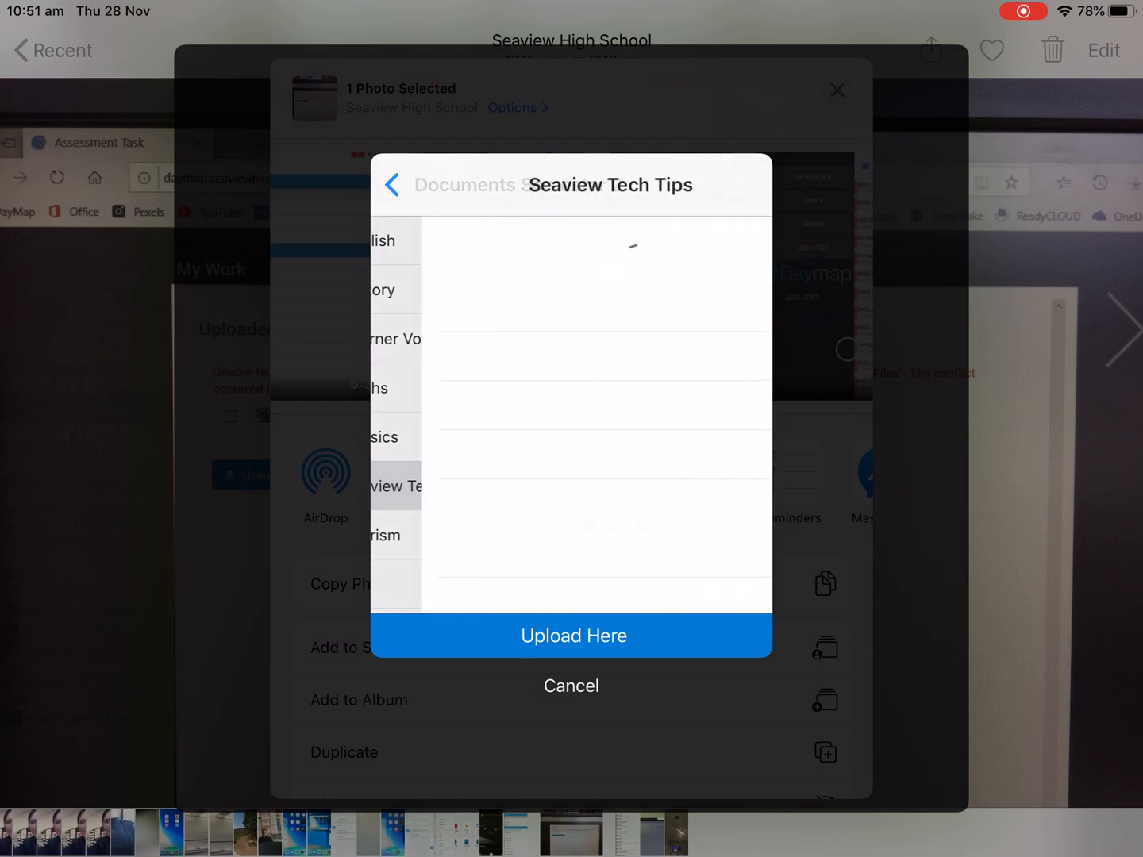
click(571, 635)
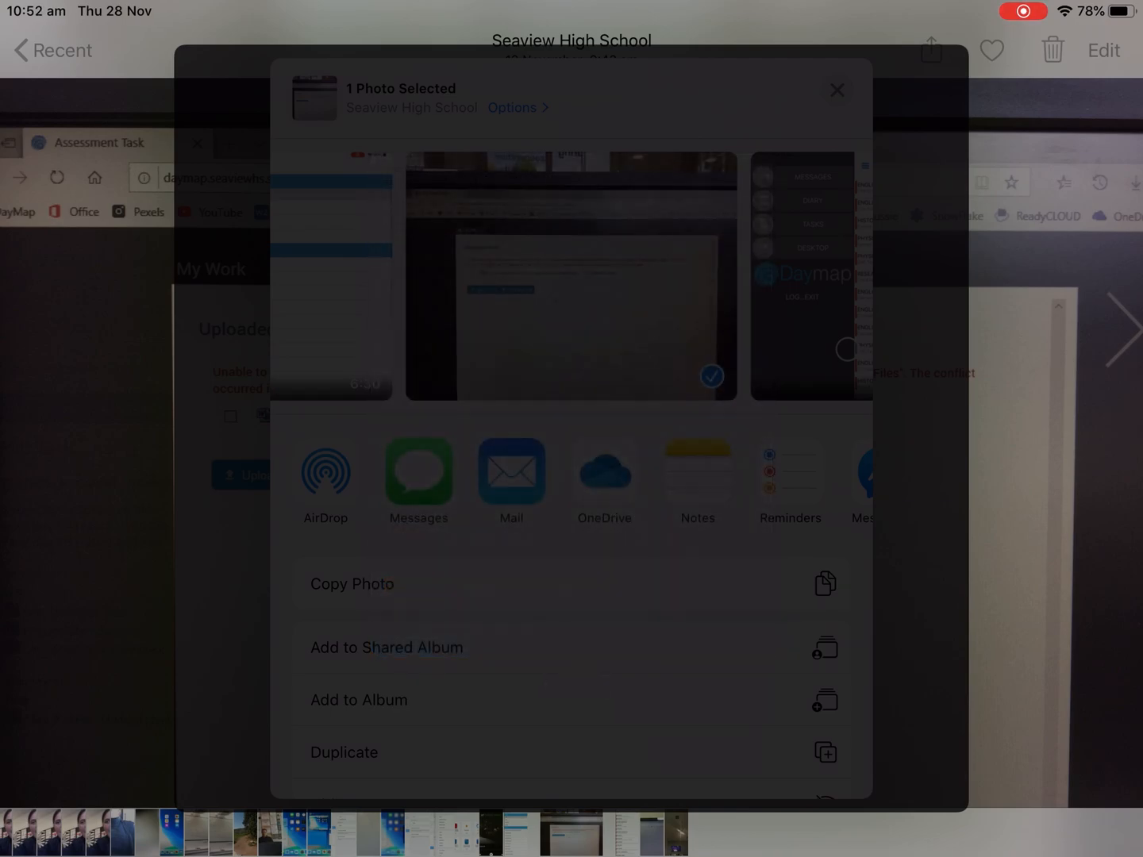
Return to OneDrive, enter Seaview Tech Tips and start renaming the IMG_3207 photo.
key(home)
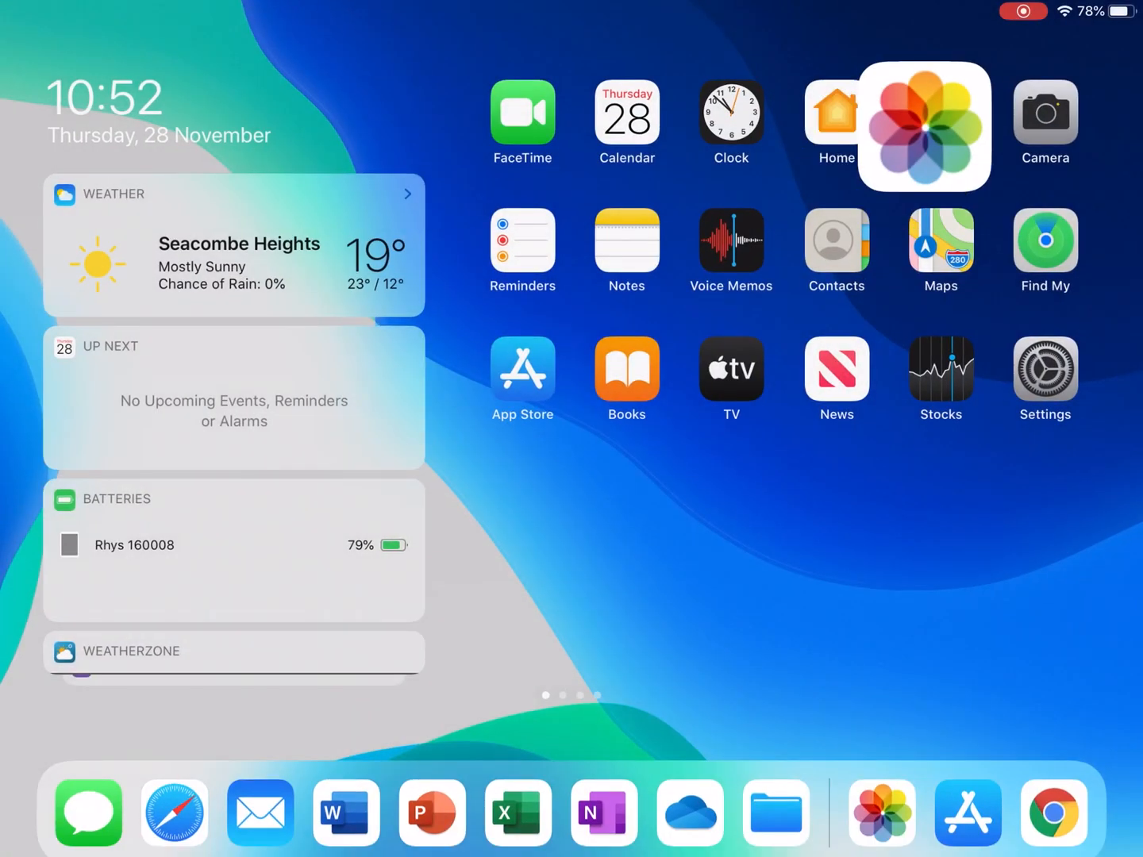
click(775, 812)
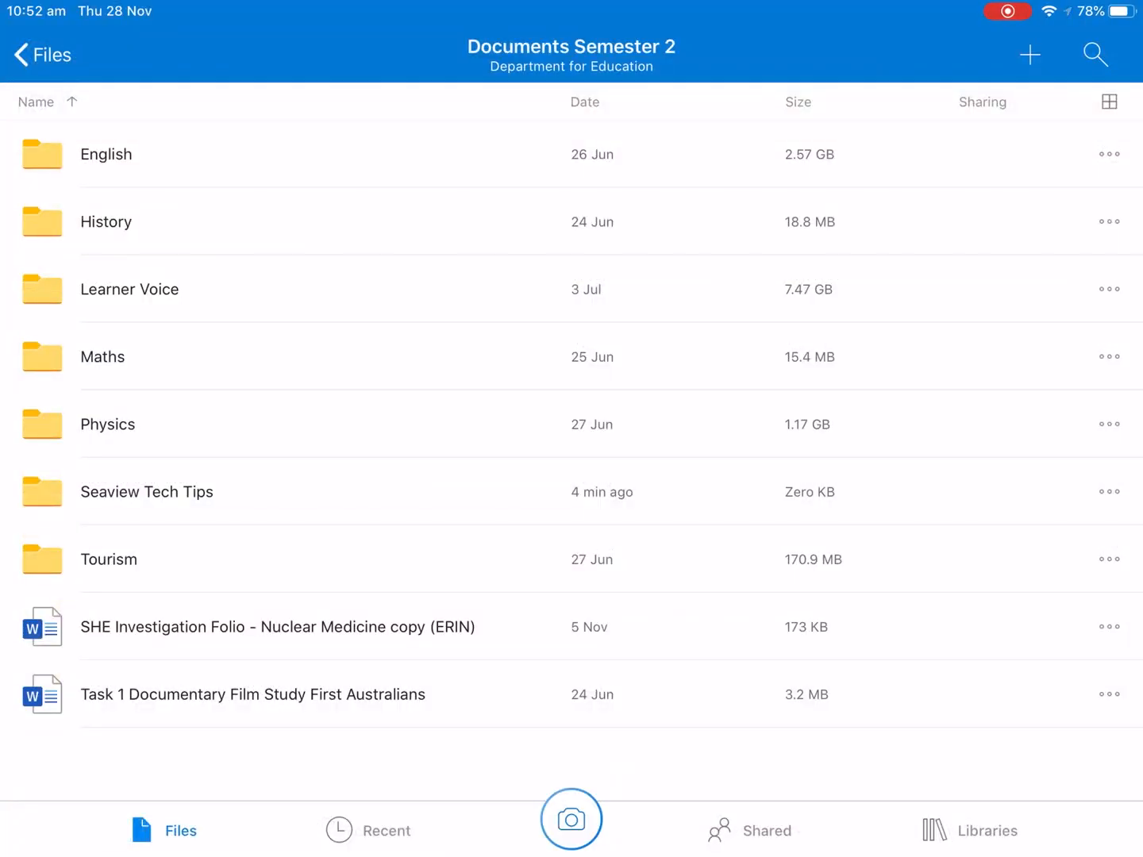
click(146, 492)
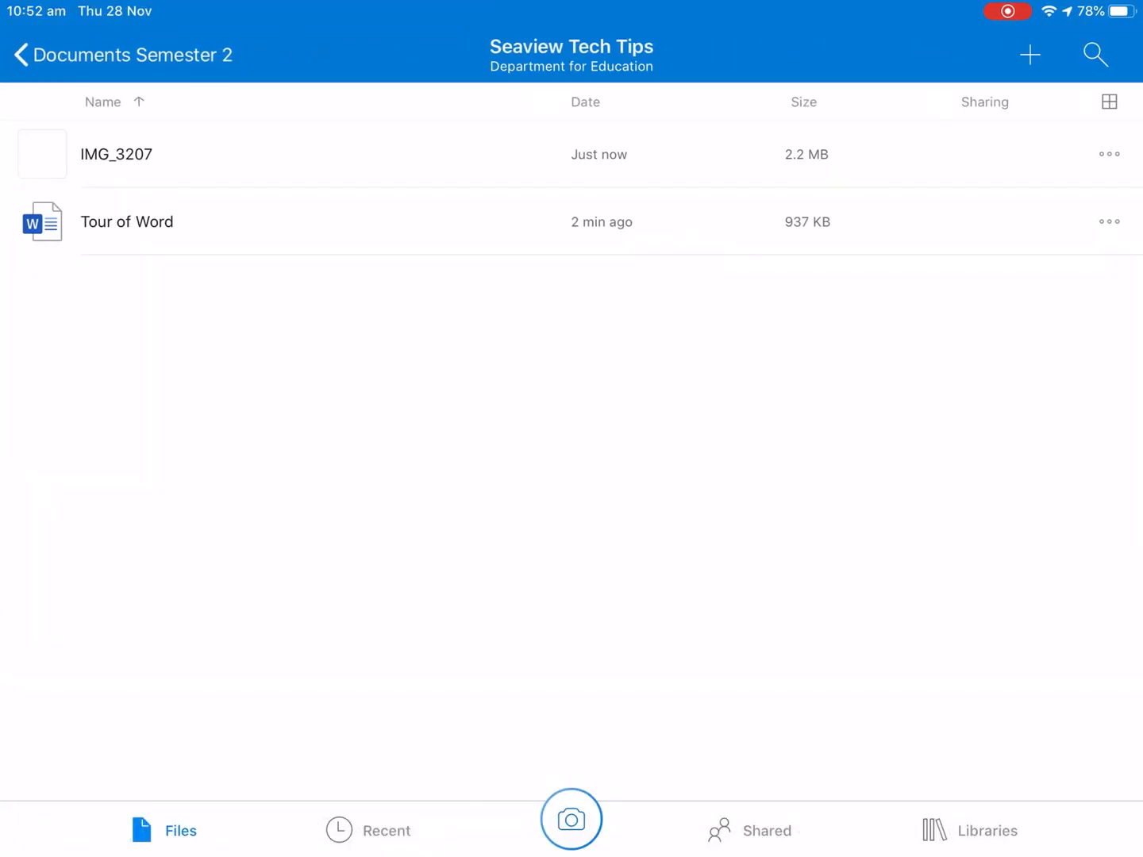
click(1108, 154)
text(I)
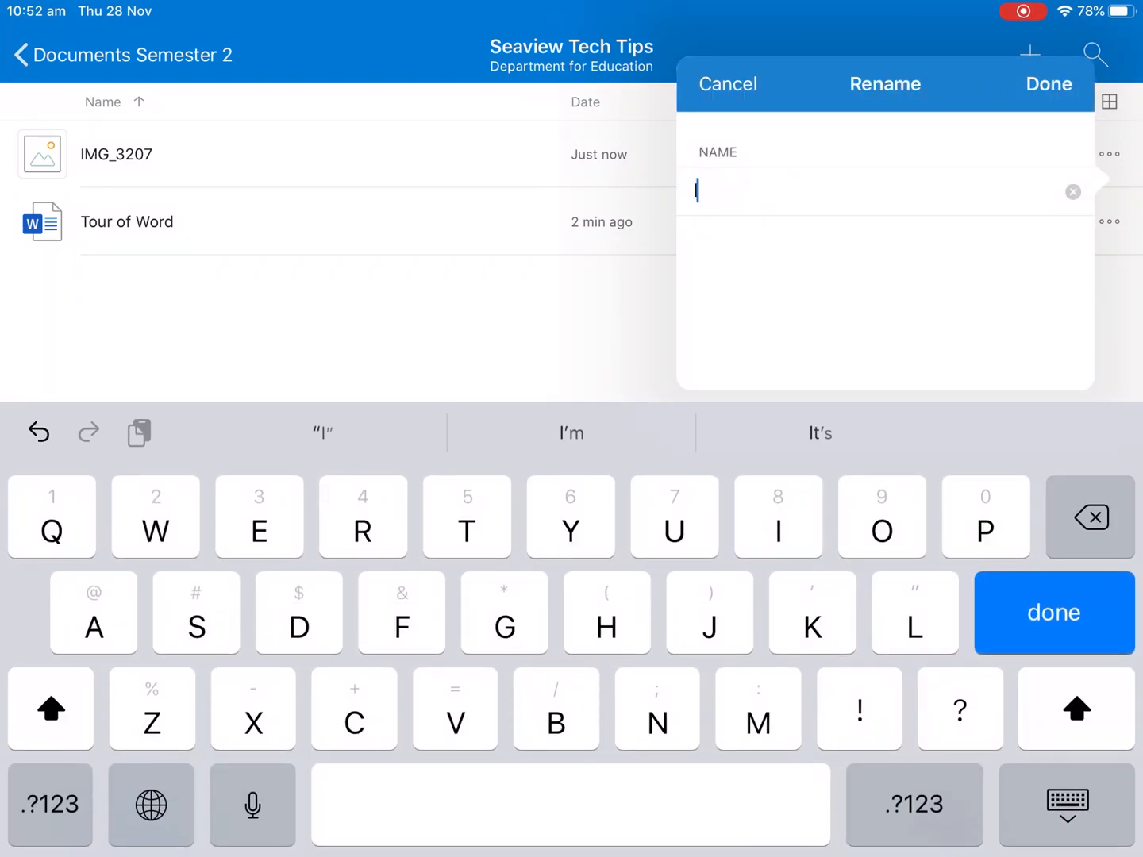
Name the uploaded photo 'Daymap Error' and confirm the rename.
text(Daym)
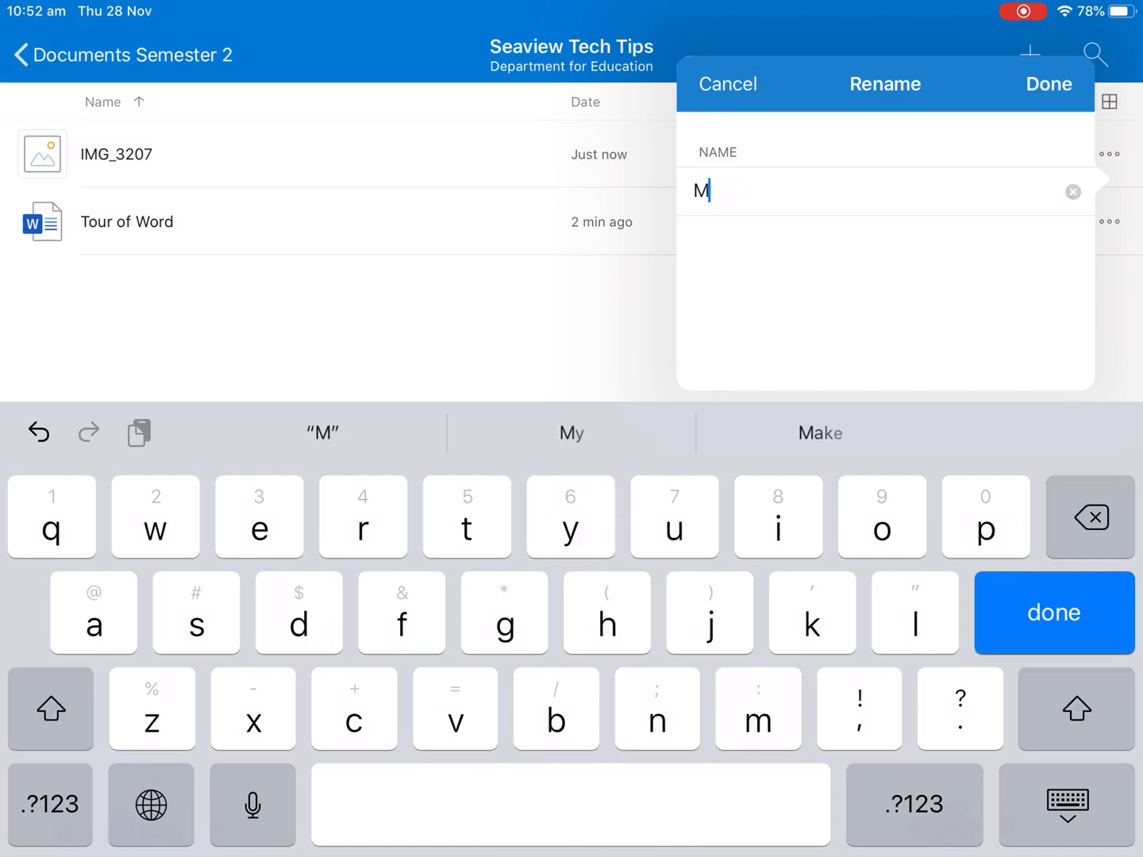
text(aymap E)
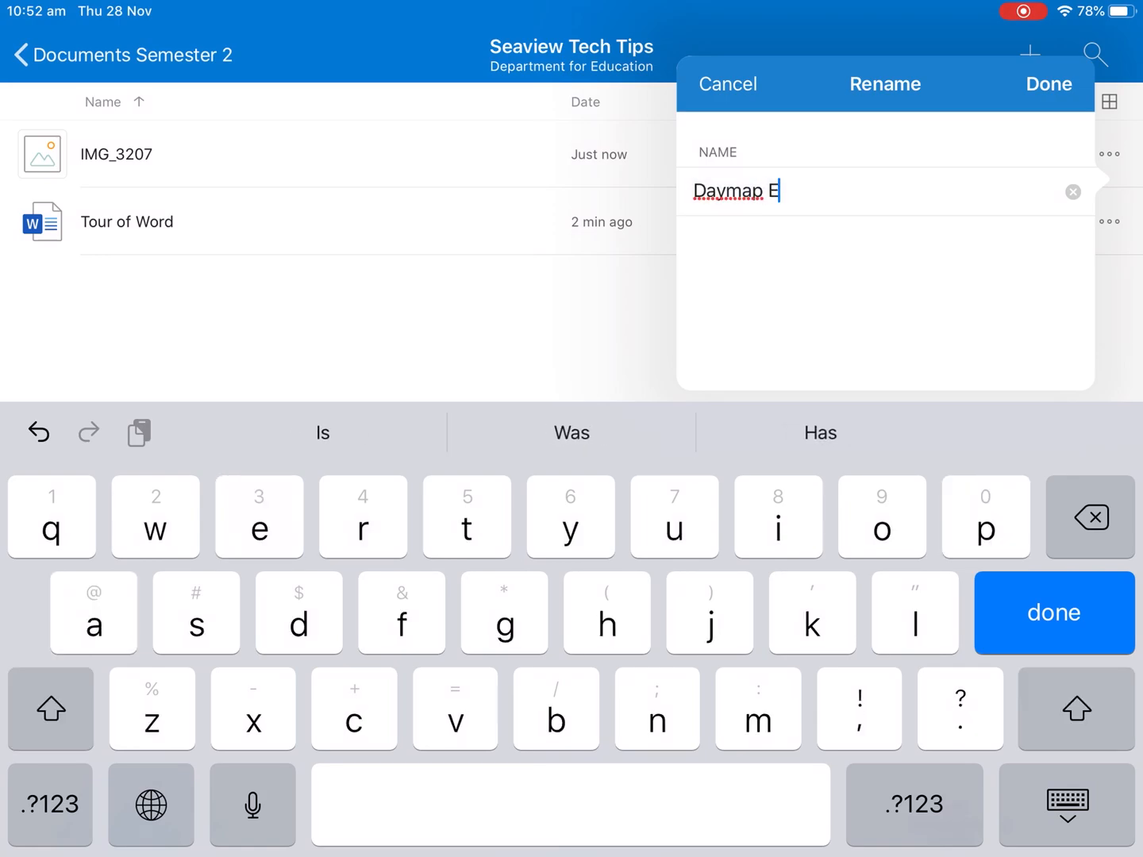
text(rror)
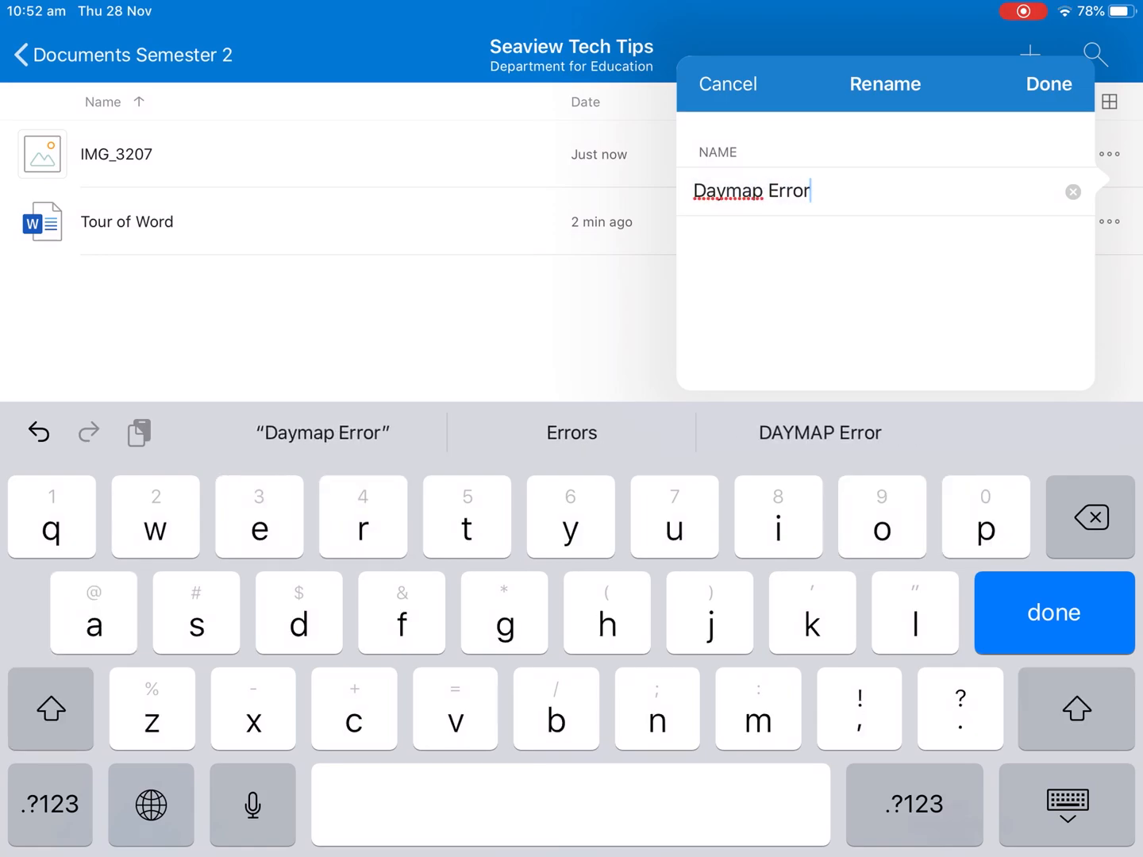
click(1048, 82)
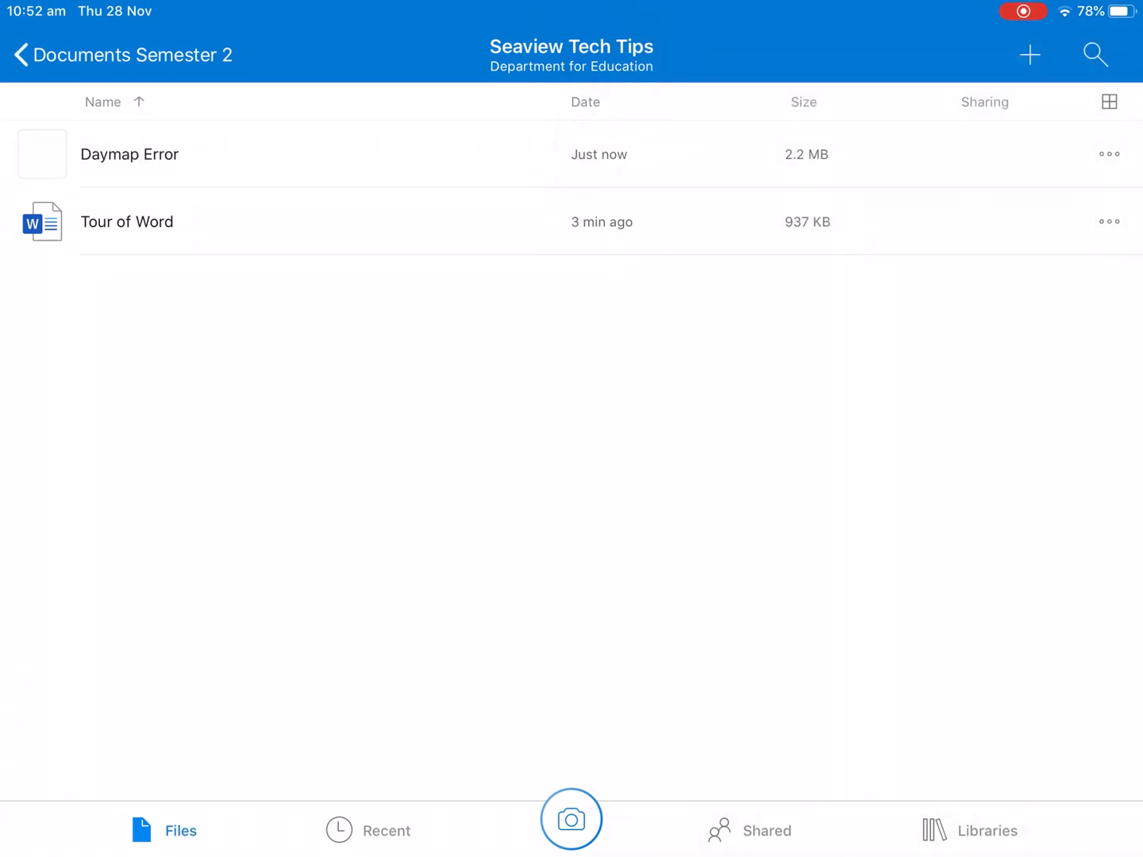